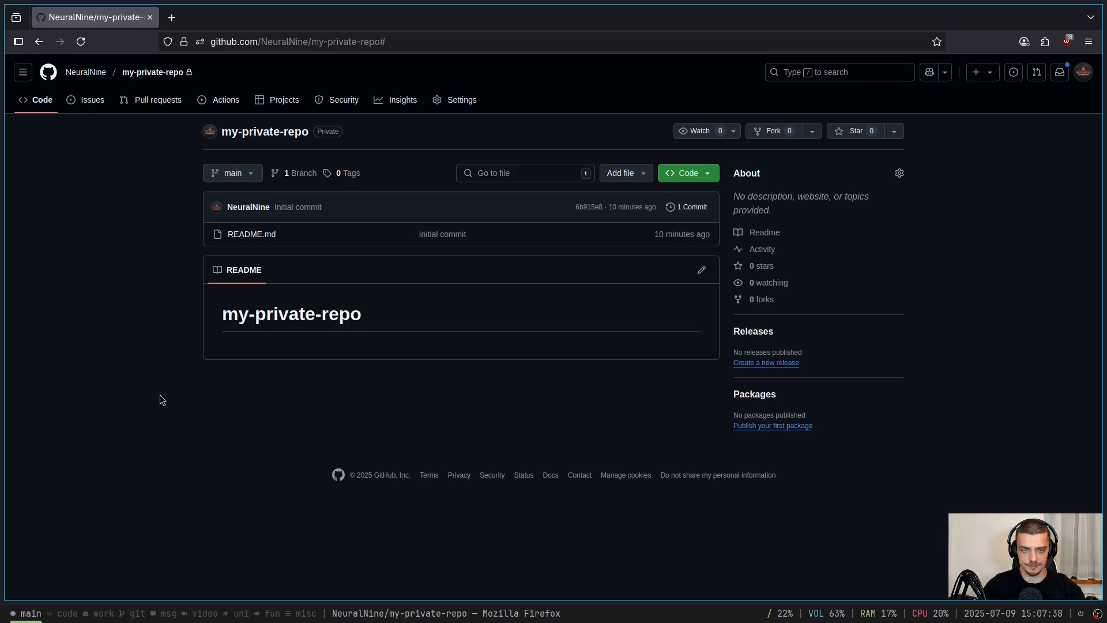
pyautogui.moveTo(145, 368)
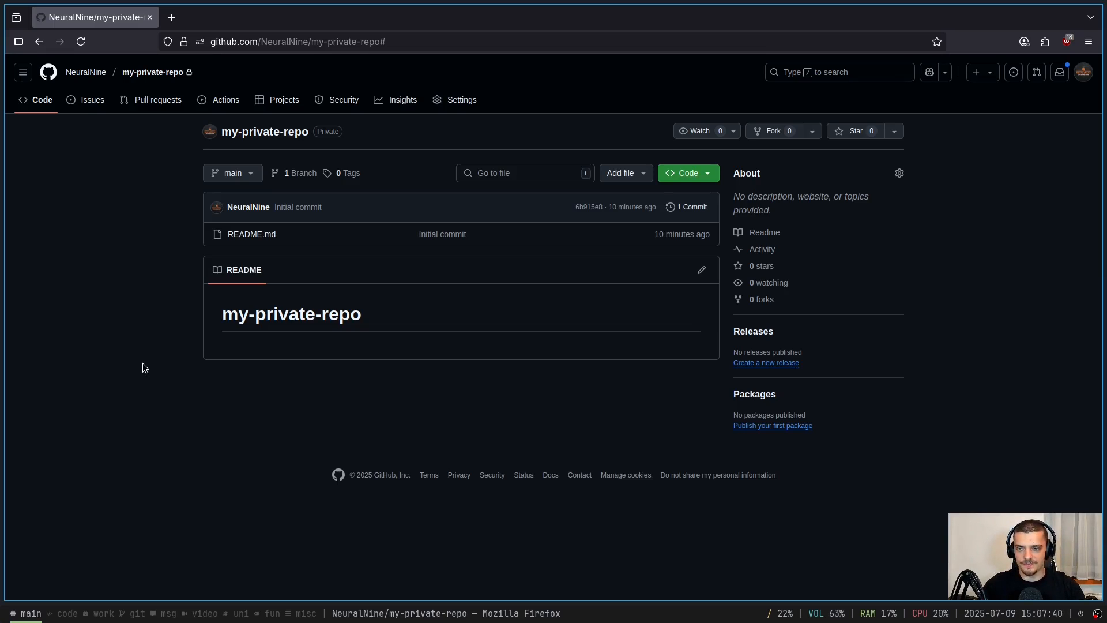
pyautogui.moveTo(726, 223)
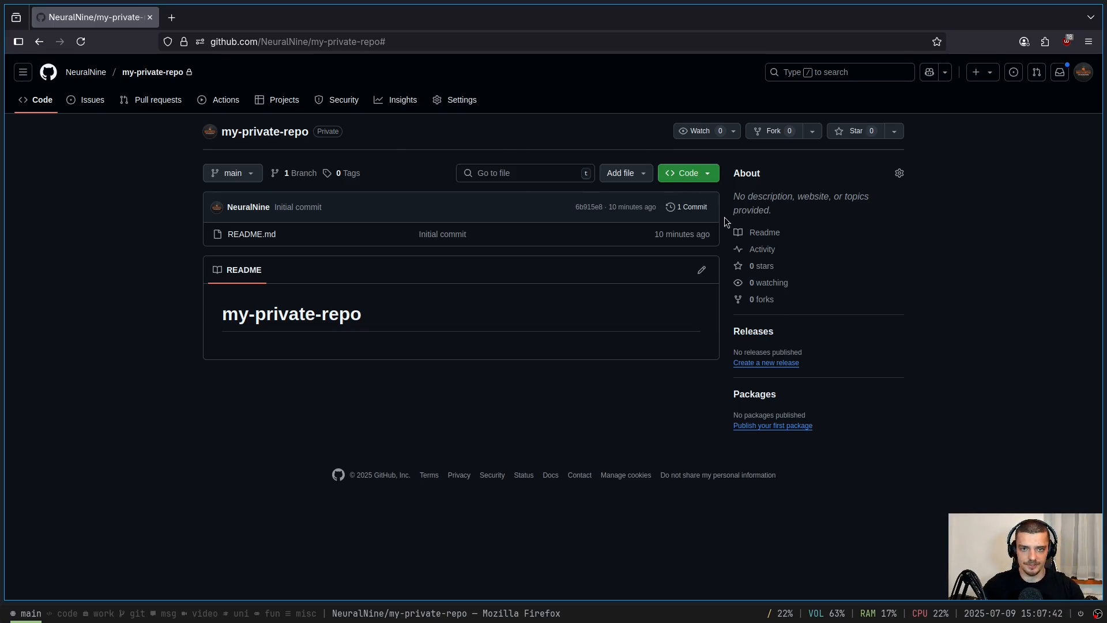
pyautogui.moveTo(688, 173)
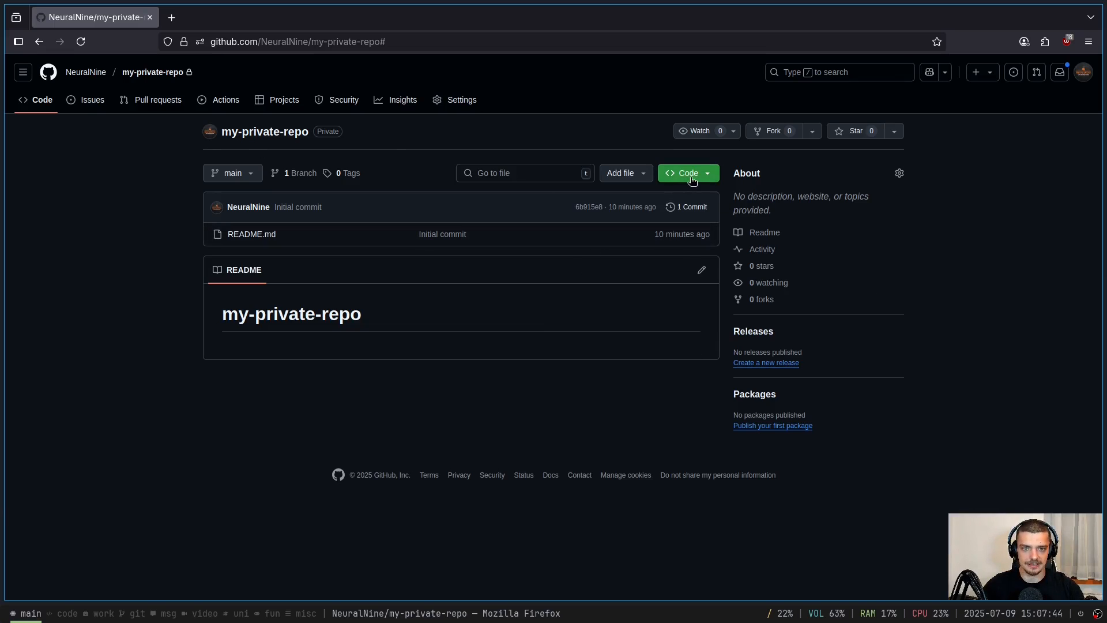
pyautogui.moveTo(761, 139)
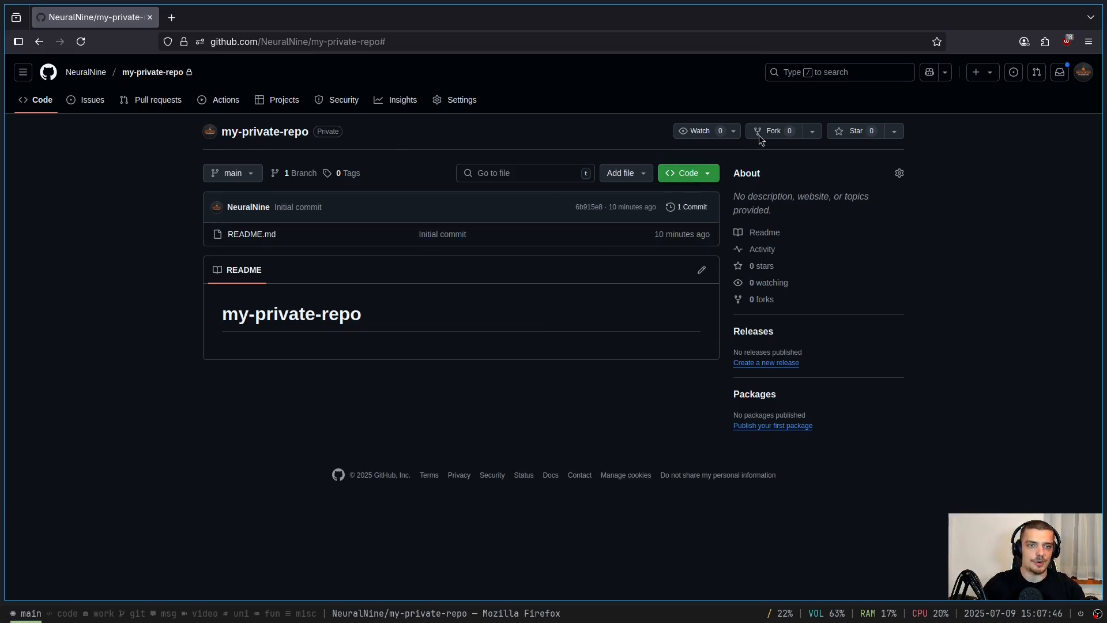
# - Open my-private-repo's Code menu and highlight its HTTPS clone URL
pyautogui.click(1083, 72)
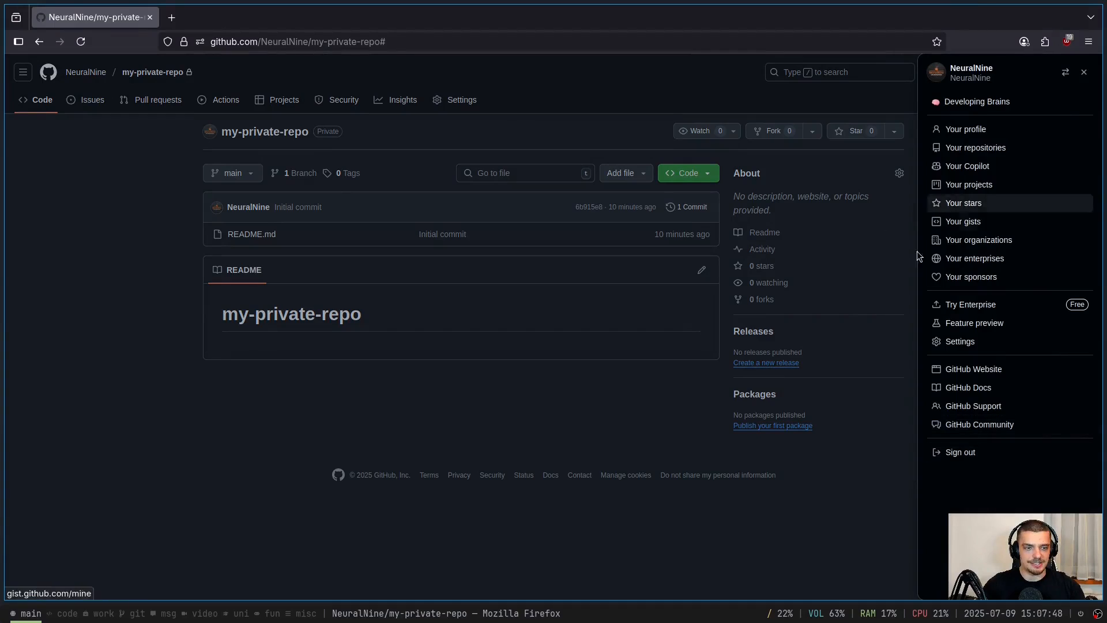
pyautogui.click(683, 173)
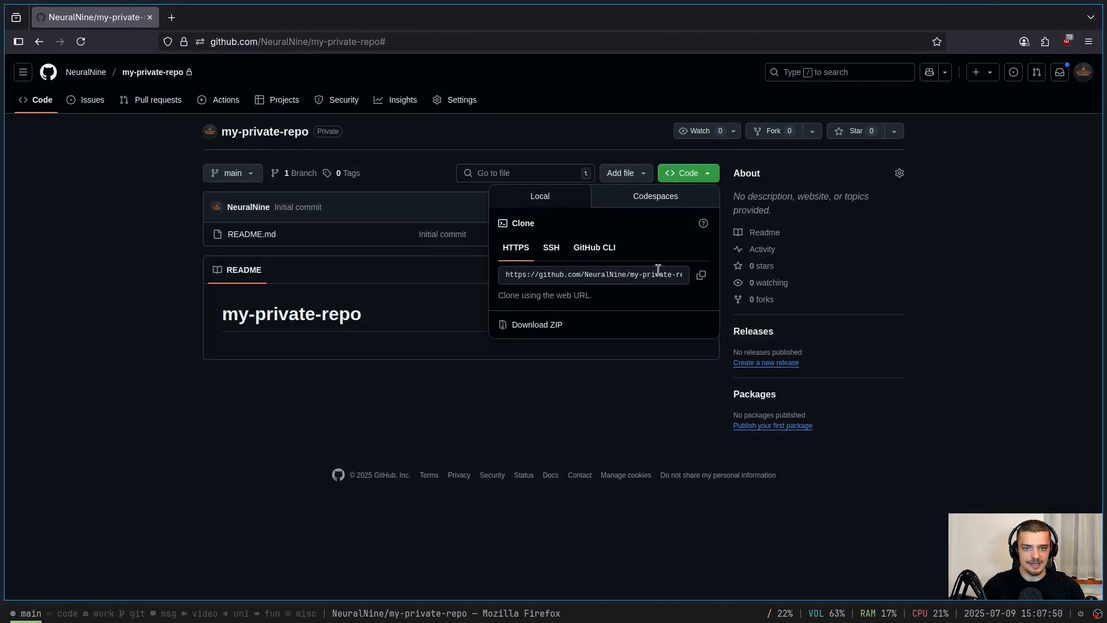
pyautogui.click(592, 274)
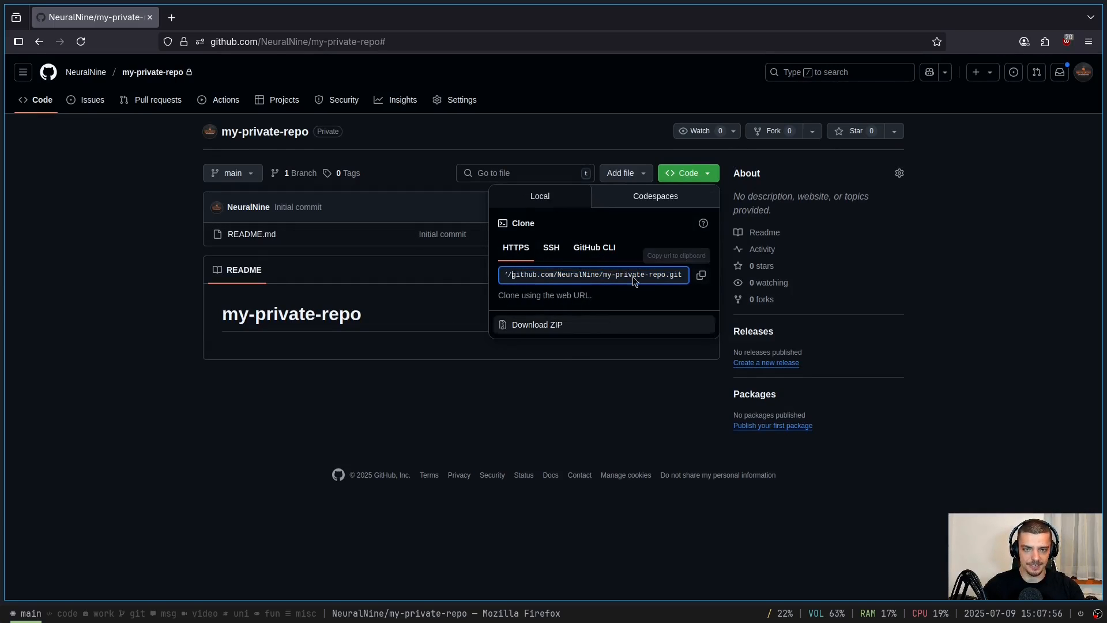
pyautogui.moveTo(396, 355)
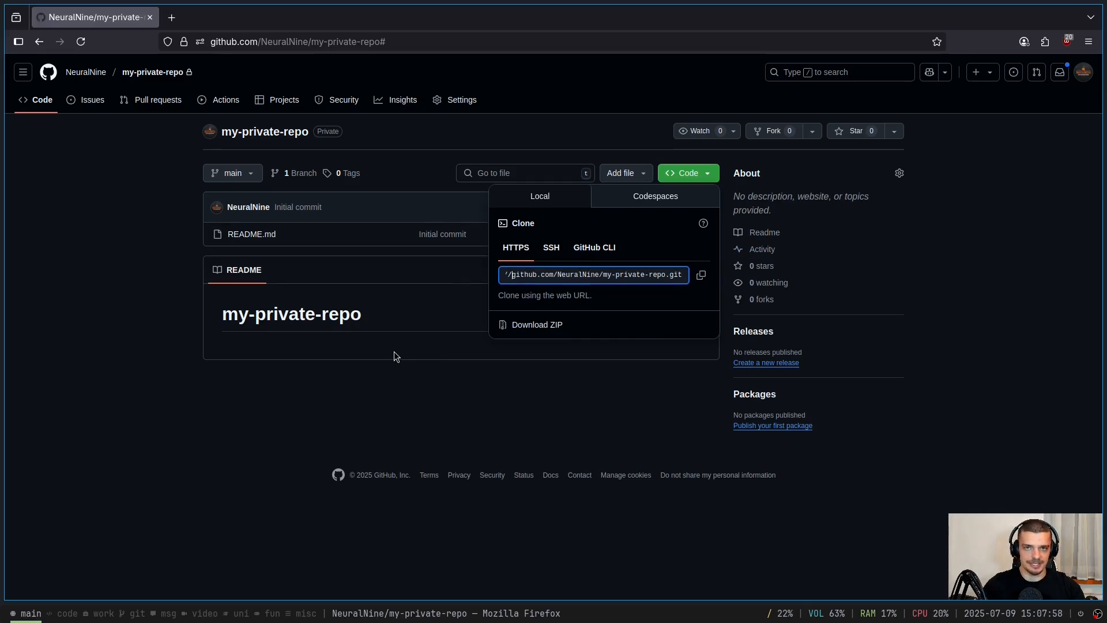
pyautogui.moveTo(412, 397)
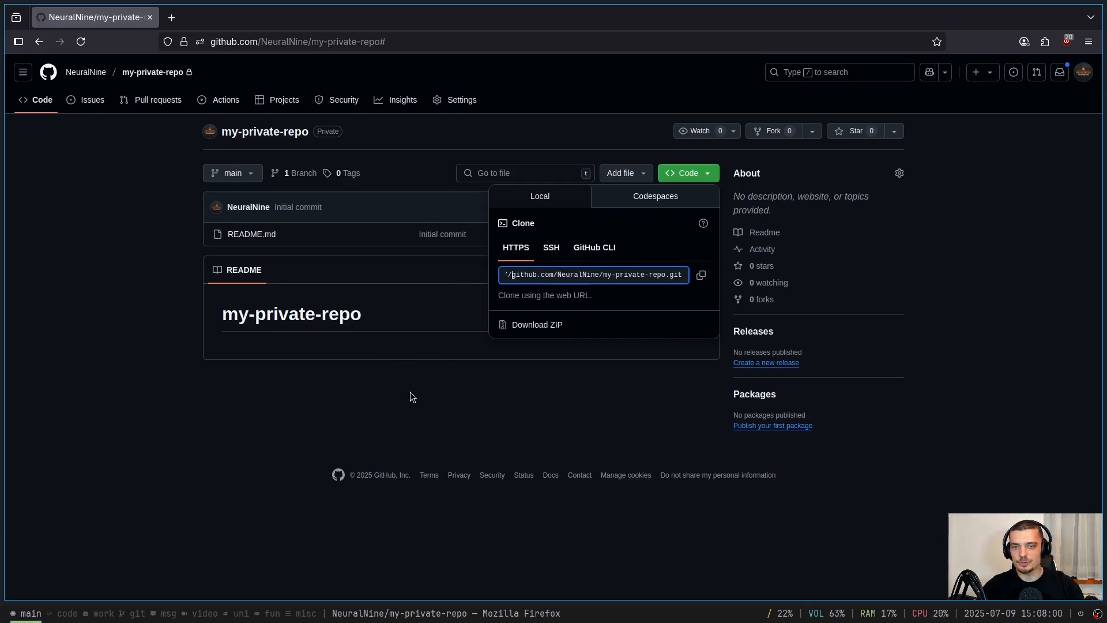
# - Run ssh-keygen for an ed25519 key with email comment, saved as /home/neuralnine/.ssh/github_key
pyautogui.click(551, 247)
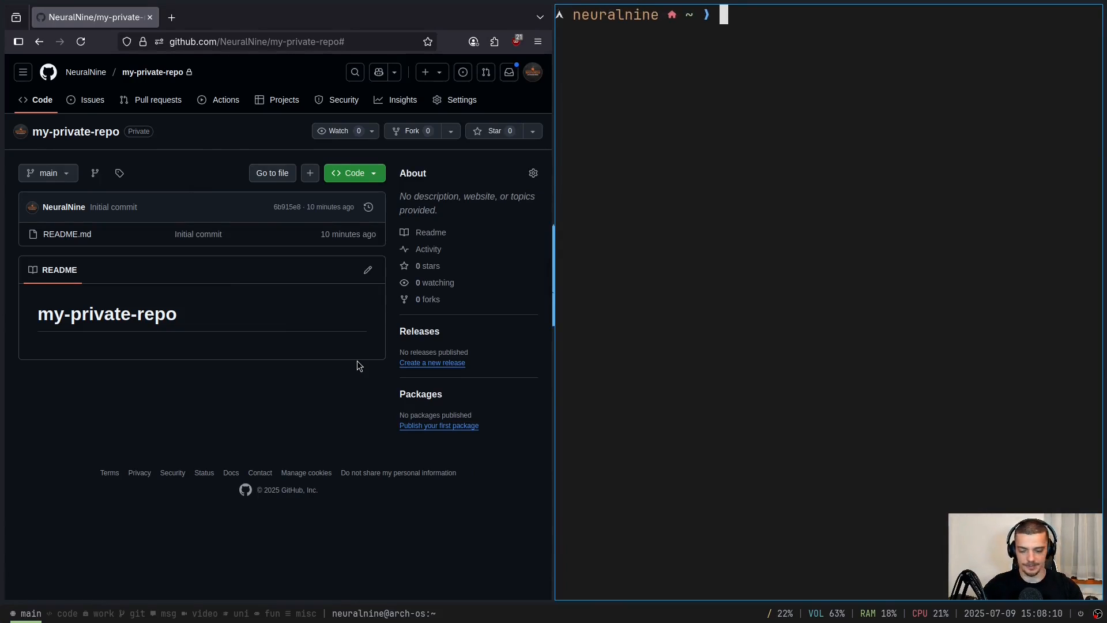
pyautogui.write('ssh-')
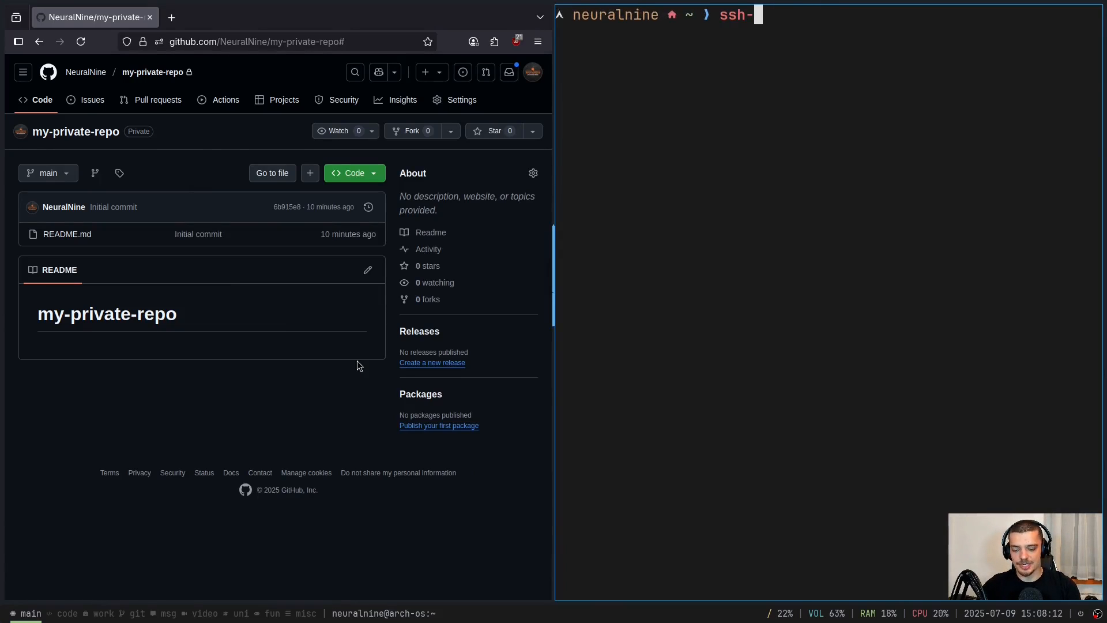
pyautogui.write('keygen -t')
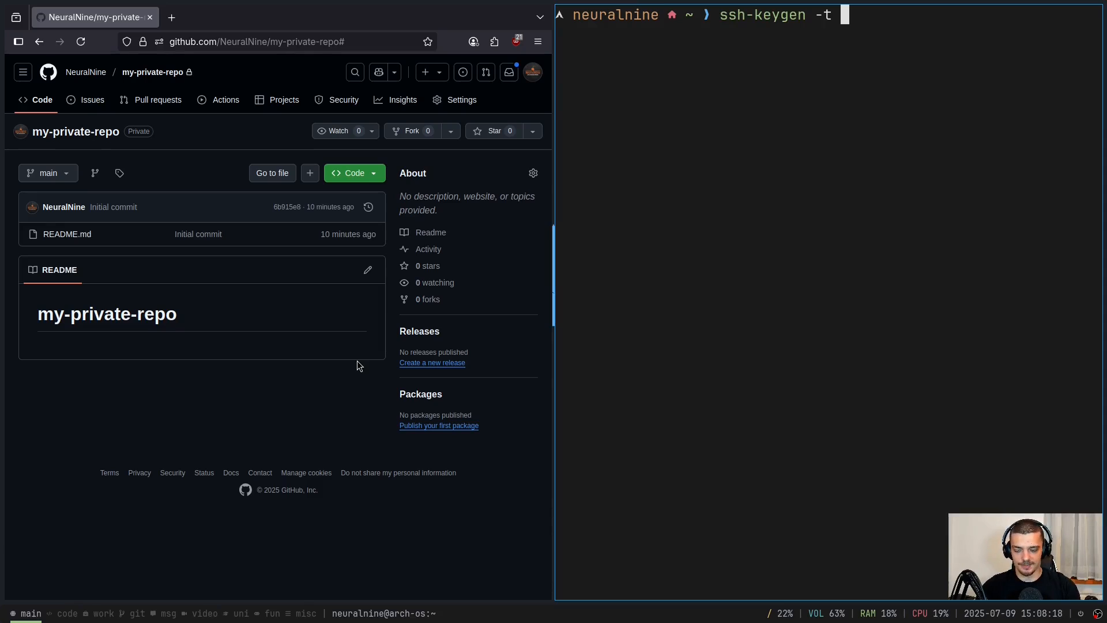
pyautogui.write('ed25519 -C')
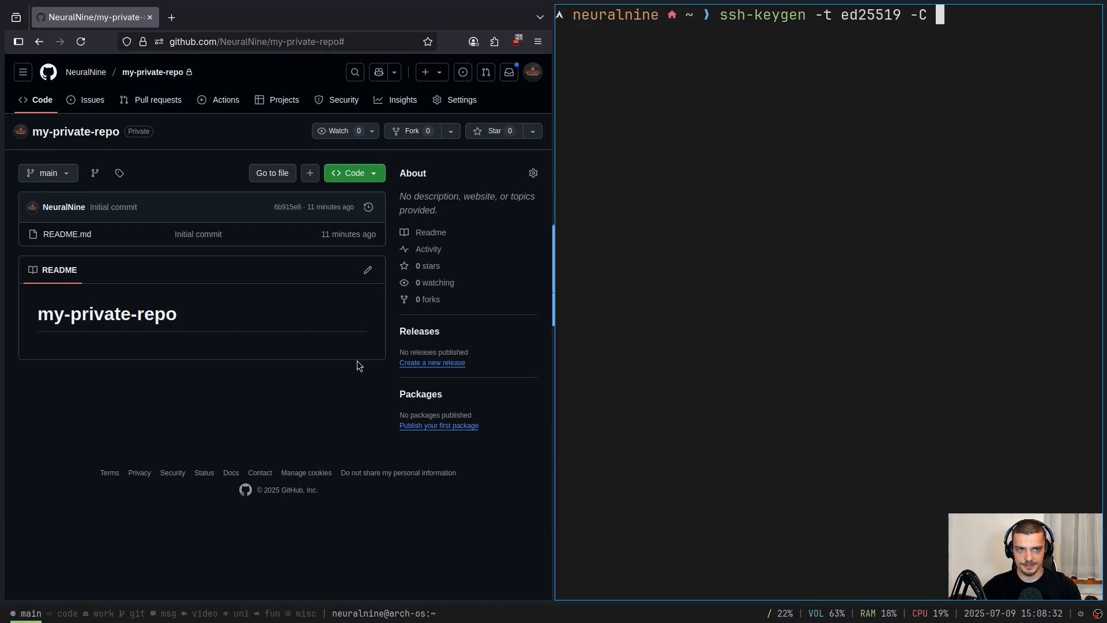
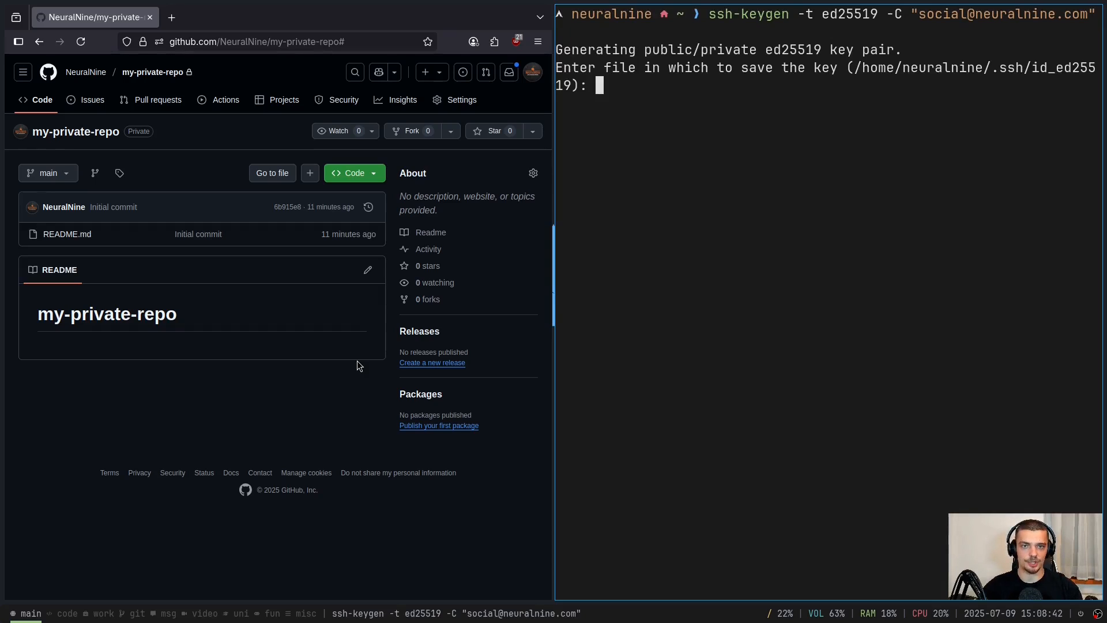
pyautogui.moveTo(857, 135)
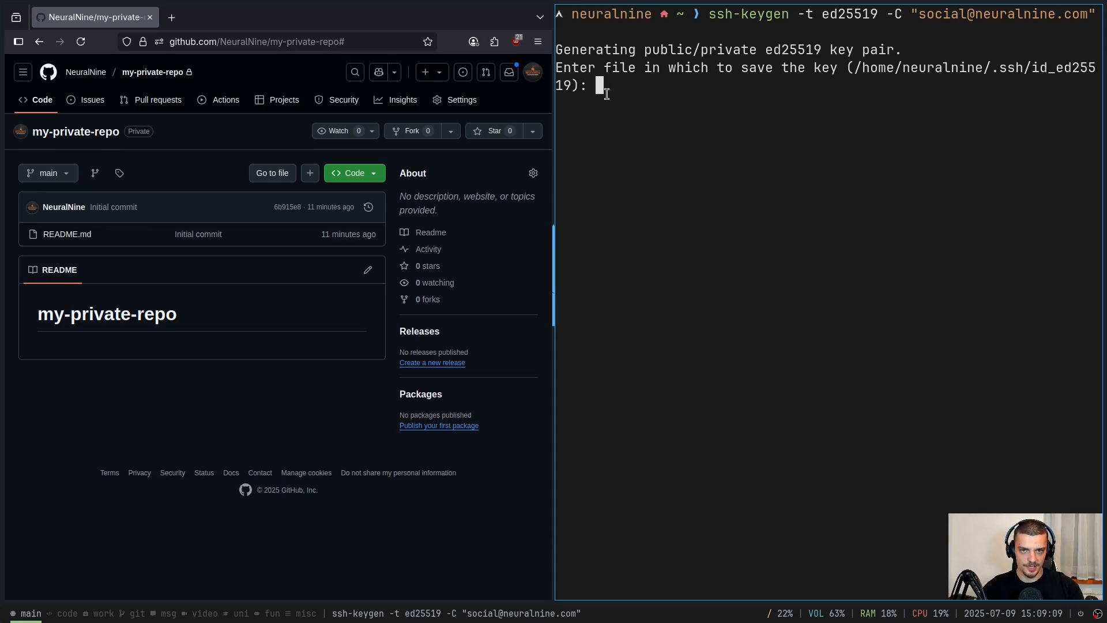
pyautogui.moveTo(570, 163)
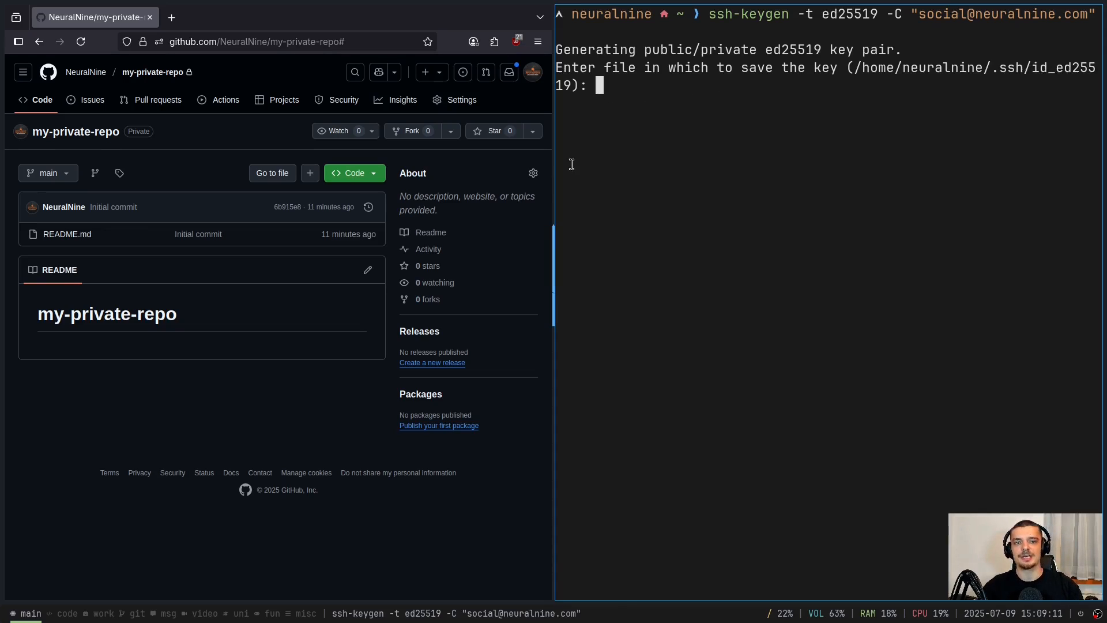
pyautogui.write('/home/ne')
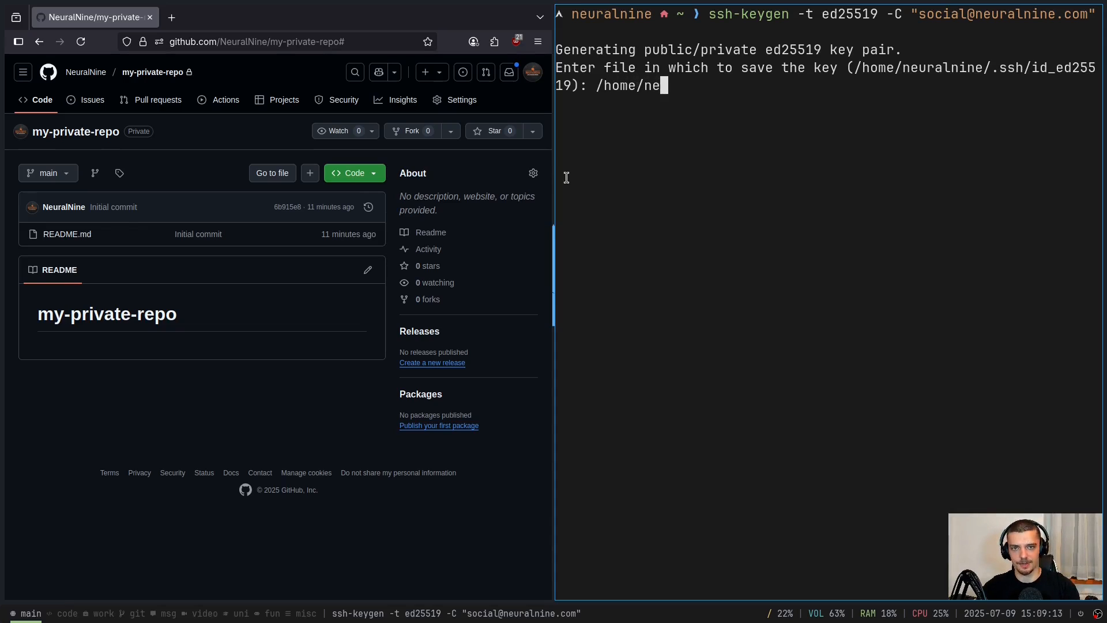
pyautogui.write('uralnine/')
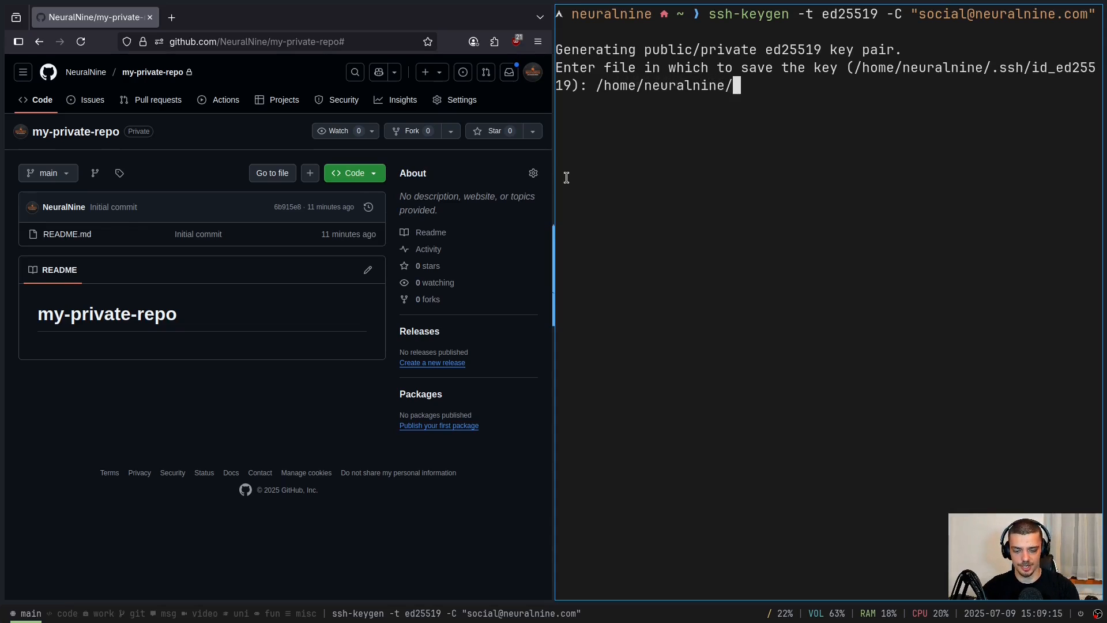
pyautogui.write('.ssh/')
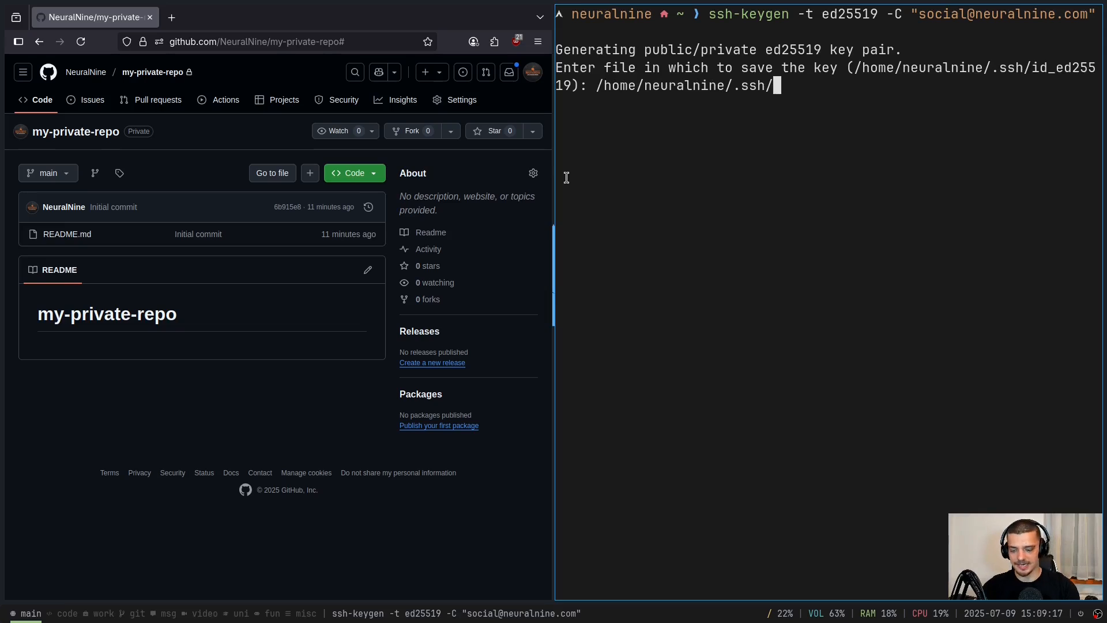
pyautogui.write('github_')
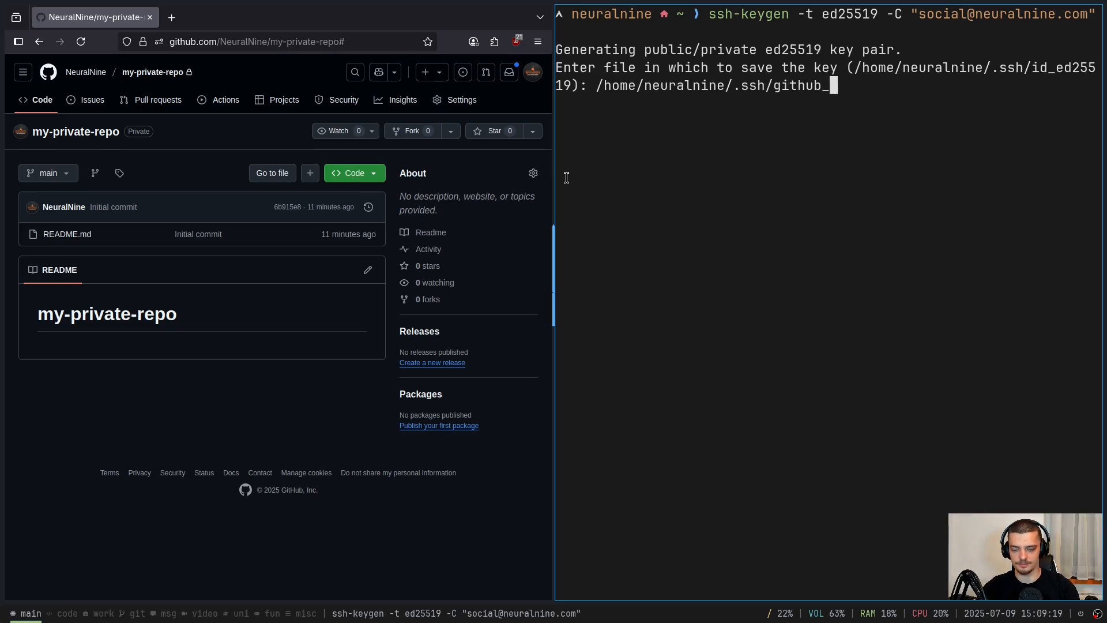
pyautogui.write('key')
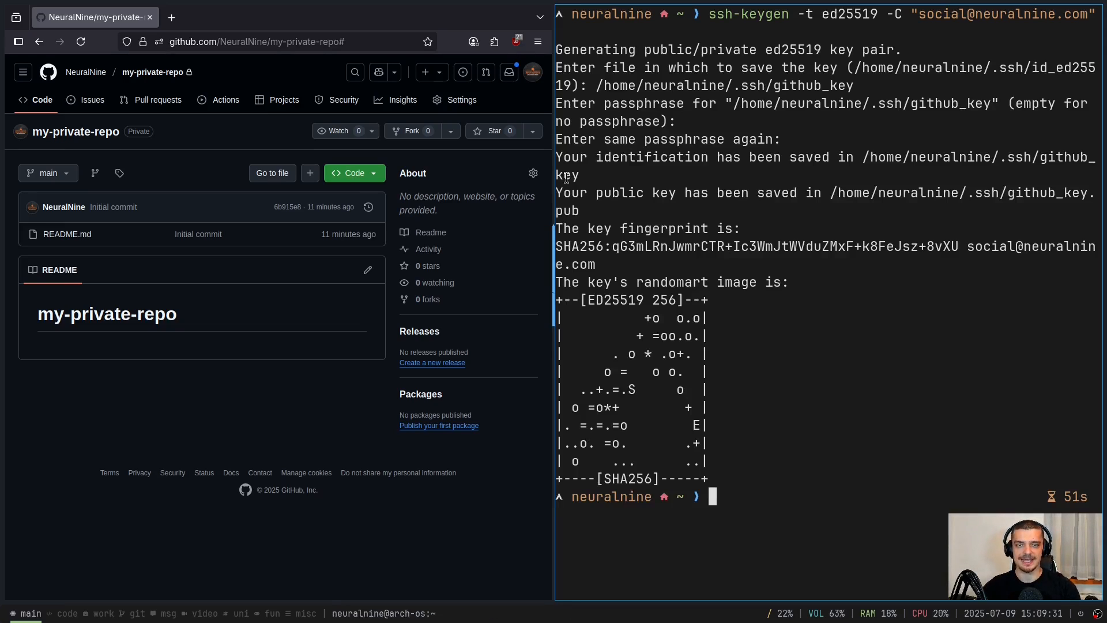
# - List the home folder, change into .ssh and pick out github_key.pub
pyautogui.write('ls')
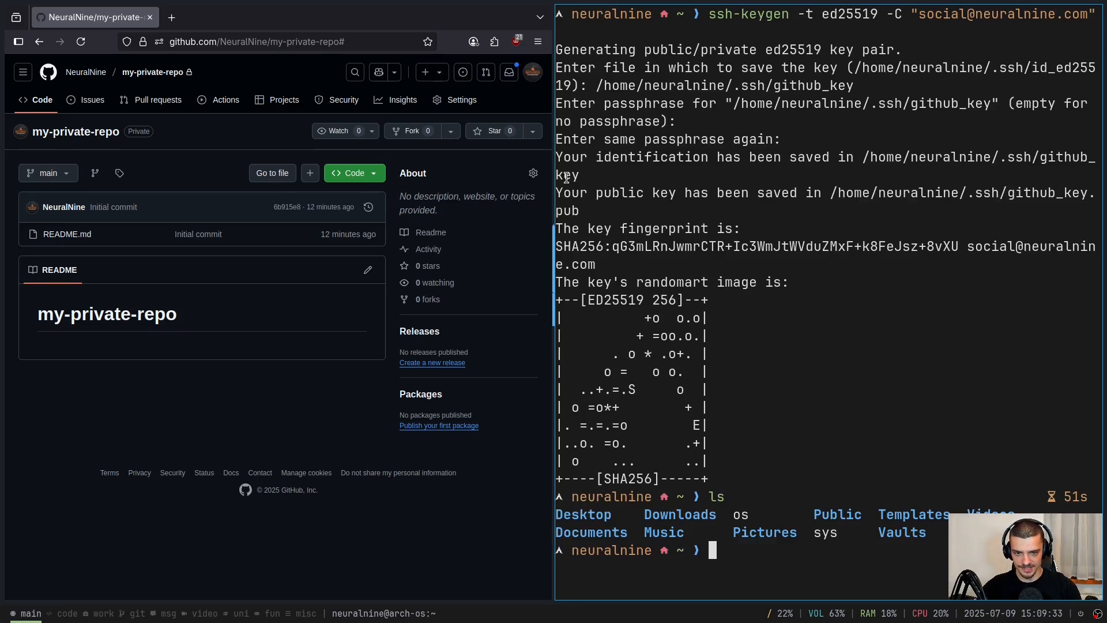
pyautogui.write('cd .ssh/')
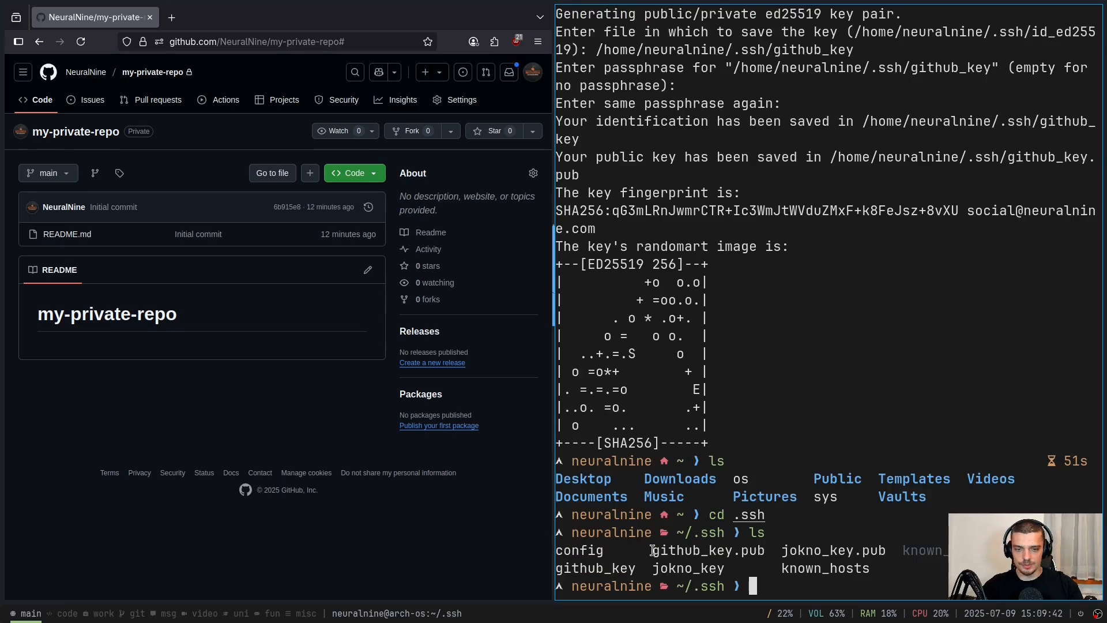
pyautogui.doubleClick(706, 550)
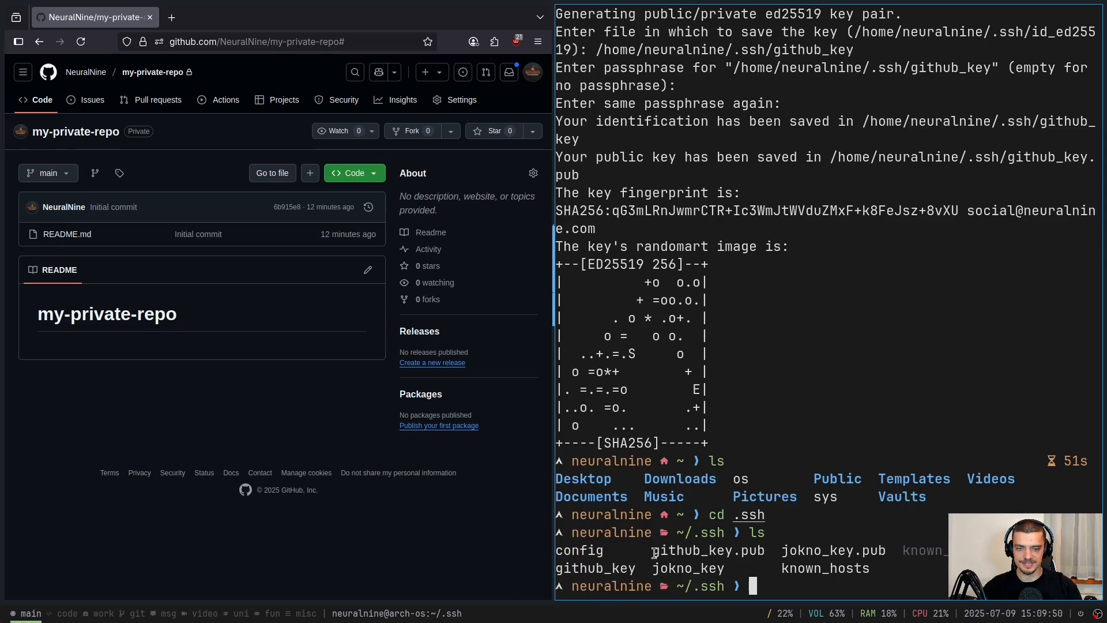
pyautogui.moveTo(824, 383)
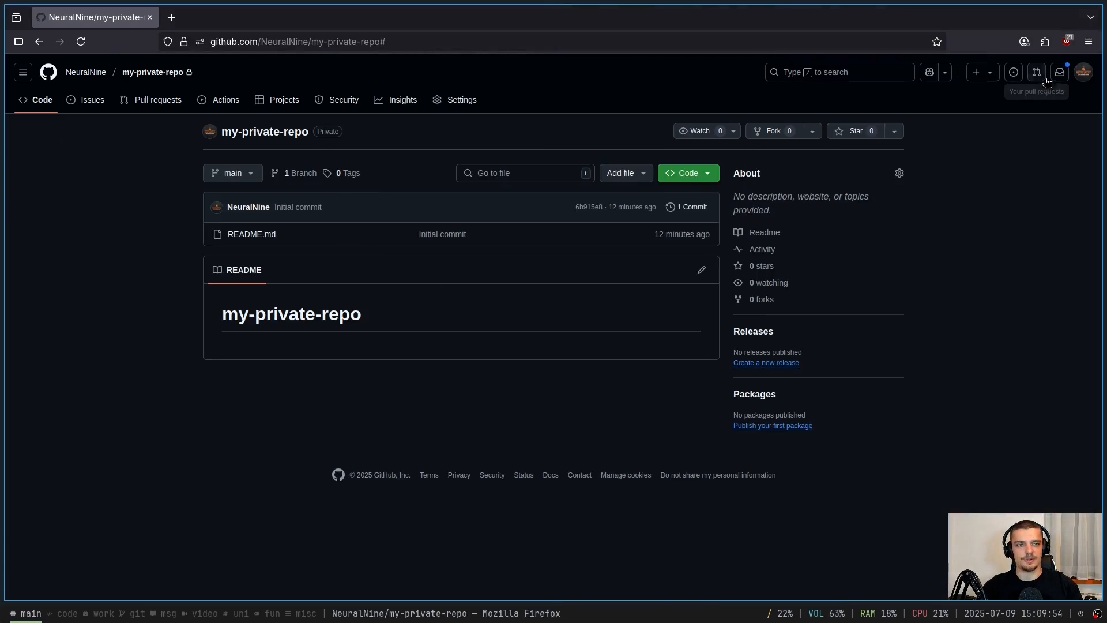
# - From Settings > SSH and GPG keys, start a new 'GitHub Key' entry as Authentication Key
pyautogui.click(1085, 71)
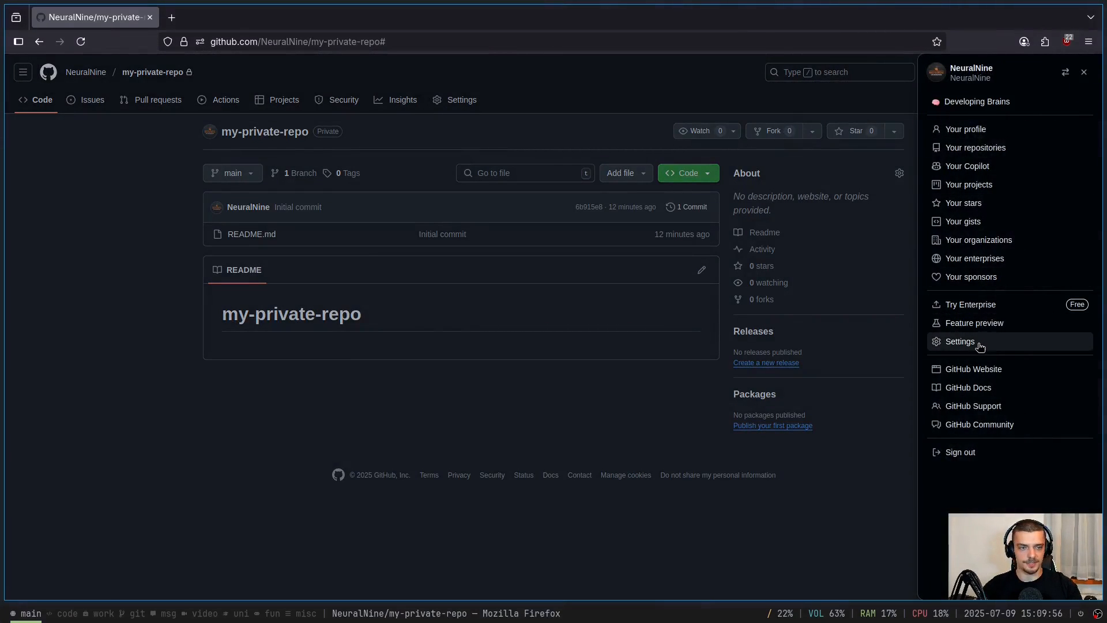
pyautogui.click(959, 341)
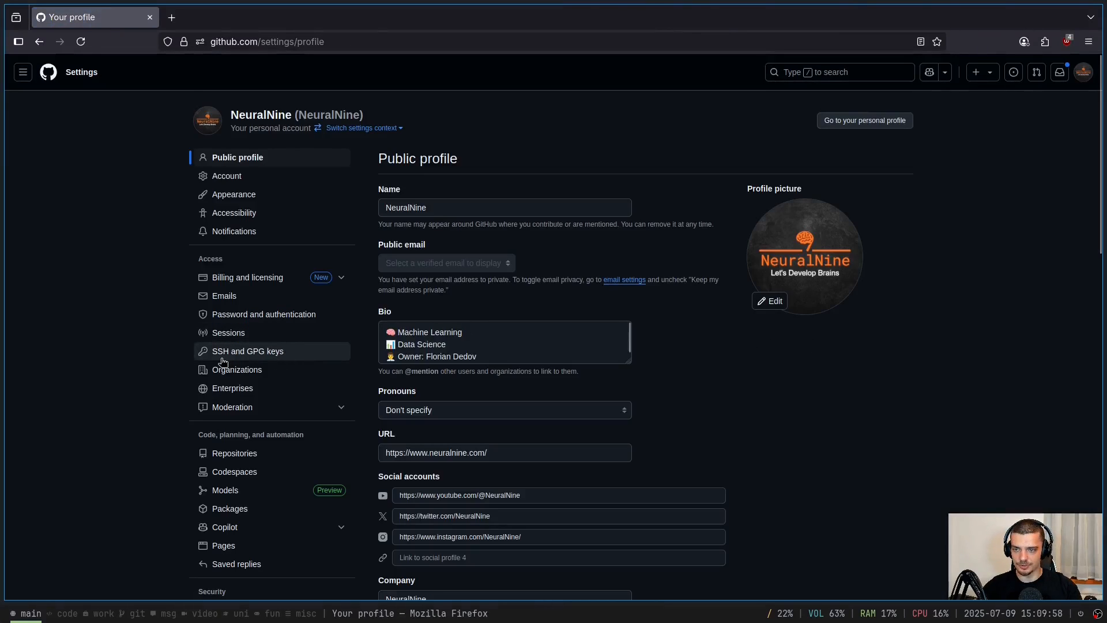
pyautogui.click(248, 351)
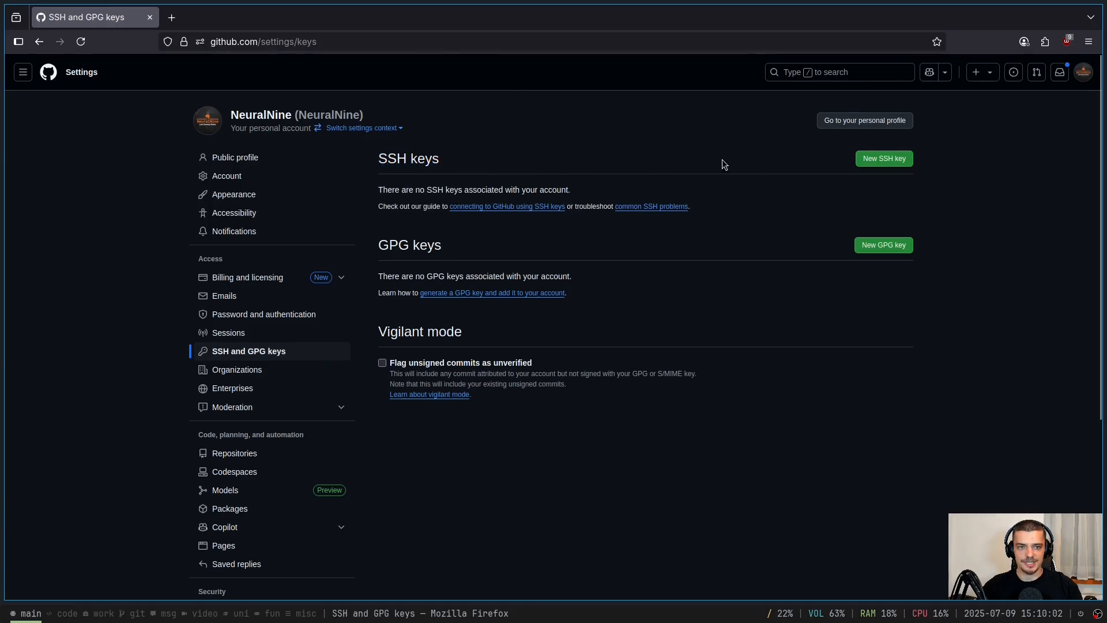
pyautogui.click(883, 158)
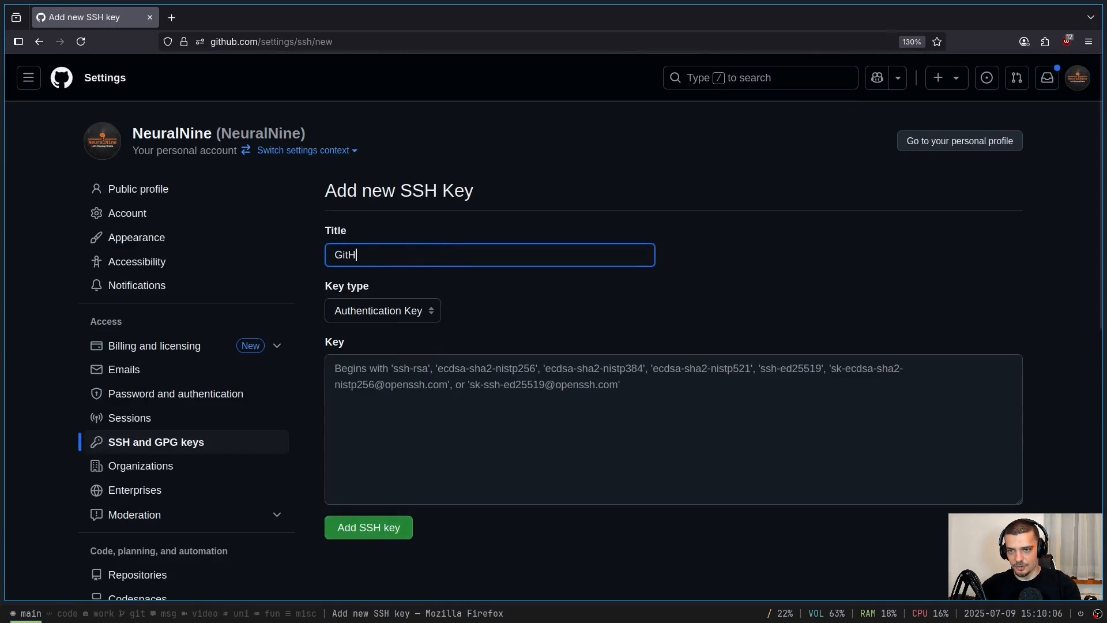
pyautogui.click(382, 310)
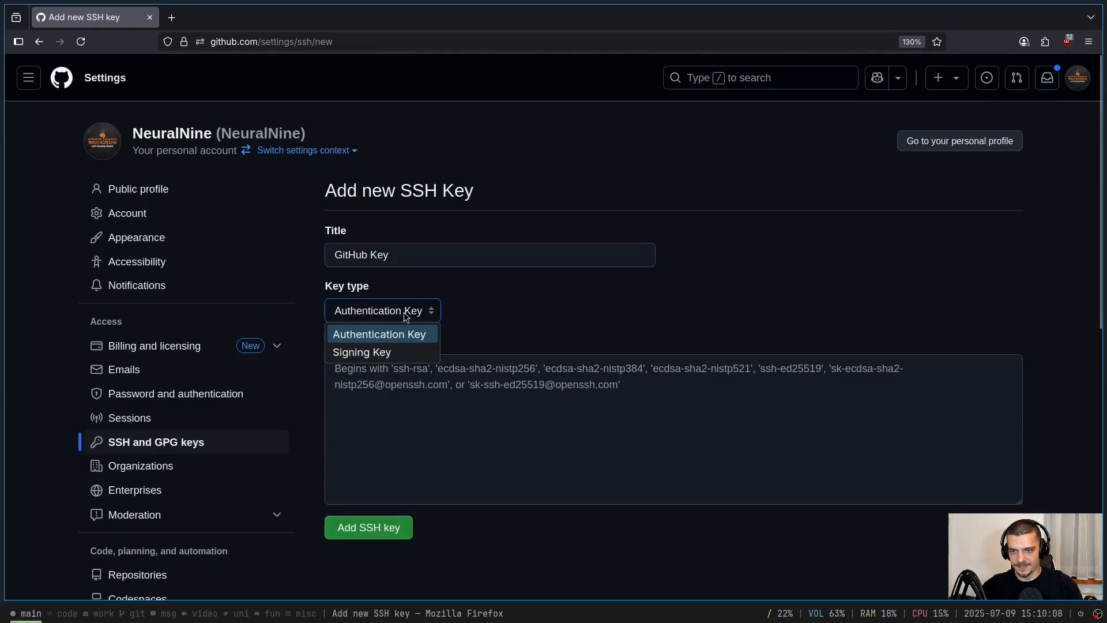
pyautogui.click(380, 333)
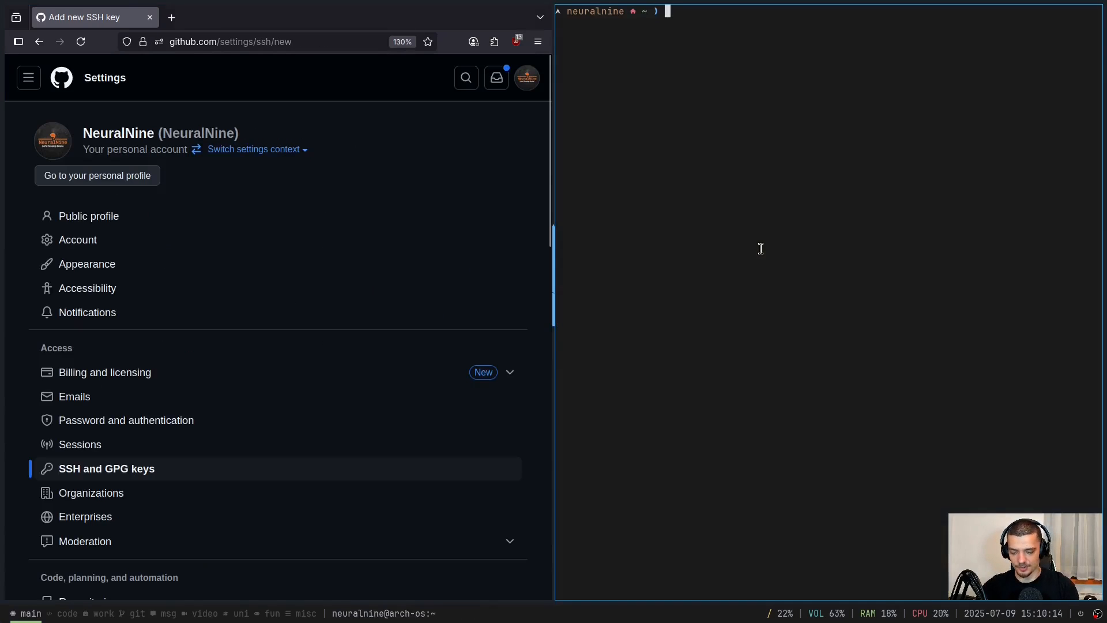
# - Change into .ssh and open the github_key file in nvim
pyautogui.write('cd .ssh')
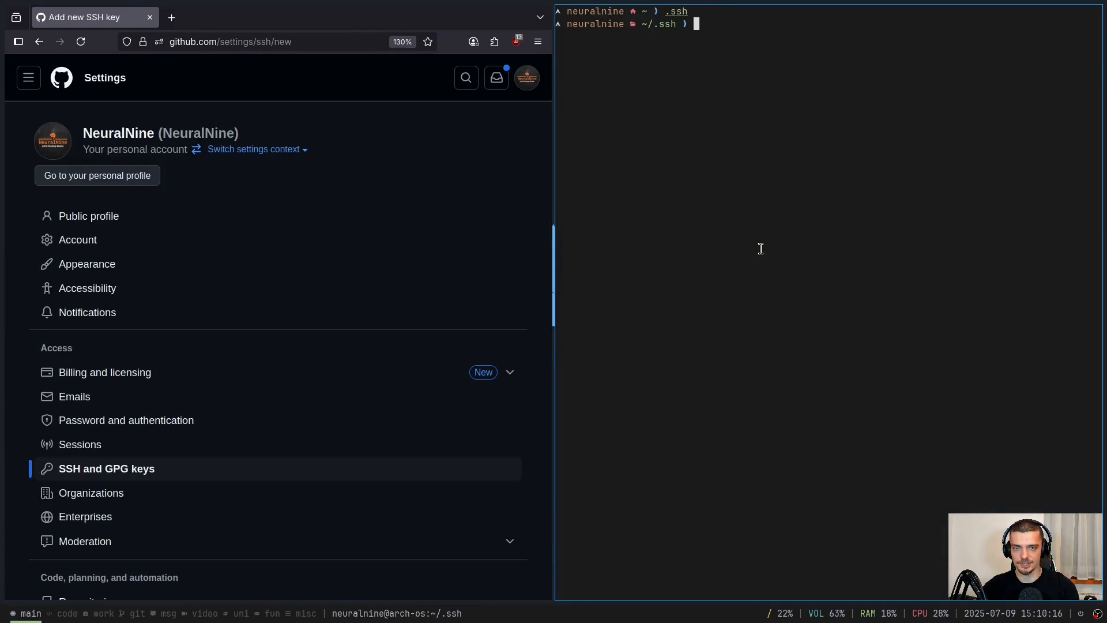
pyautogui.write('nv')
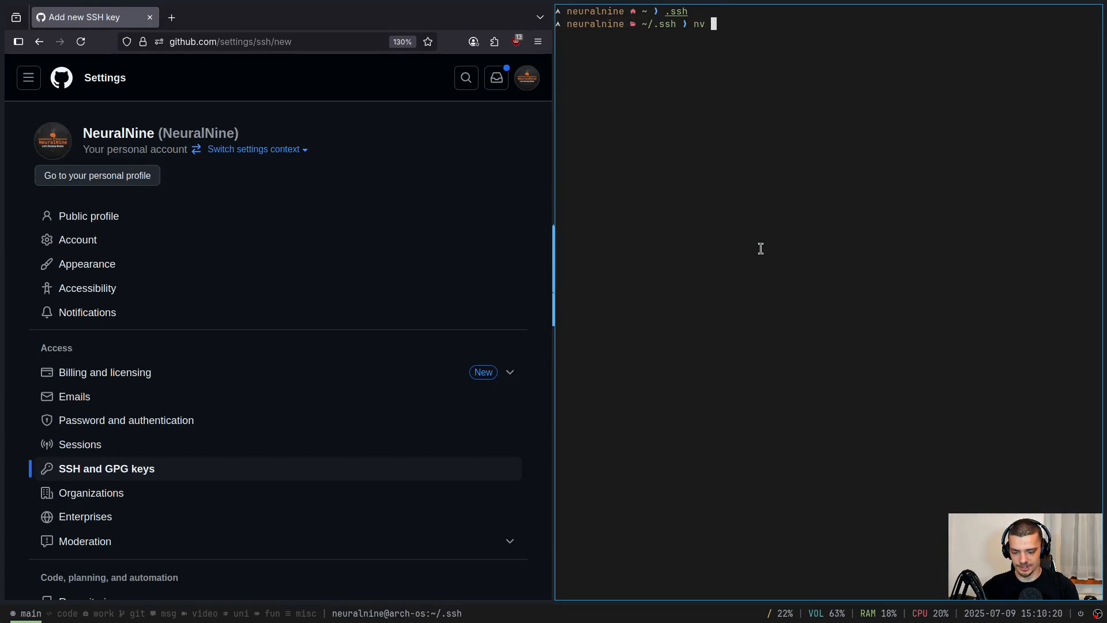
pyautogui.write('github_key')
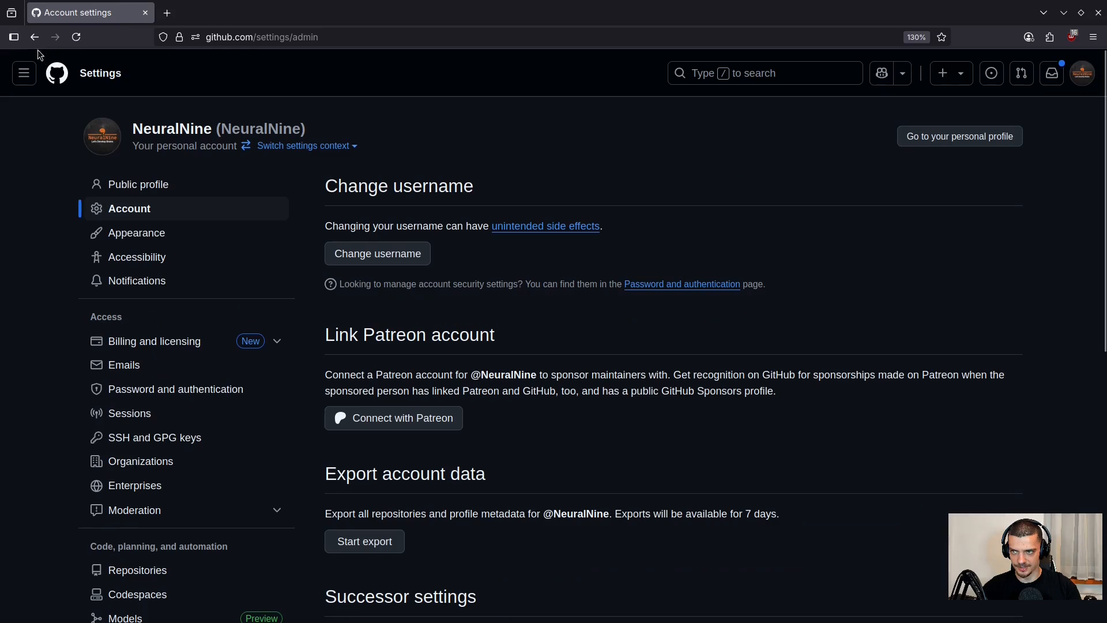
# - Submit the pasted ed25519 public key as 'GitHub Key' and check the SSH keys list
pyautogui.click(155, 436)
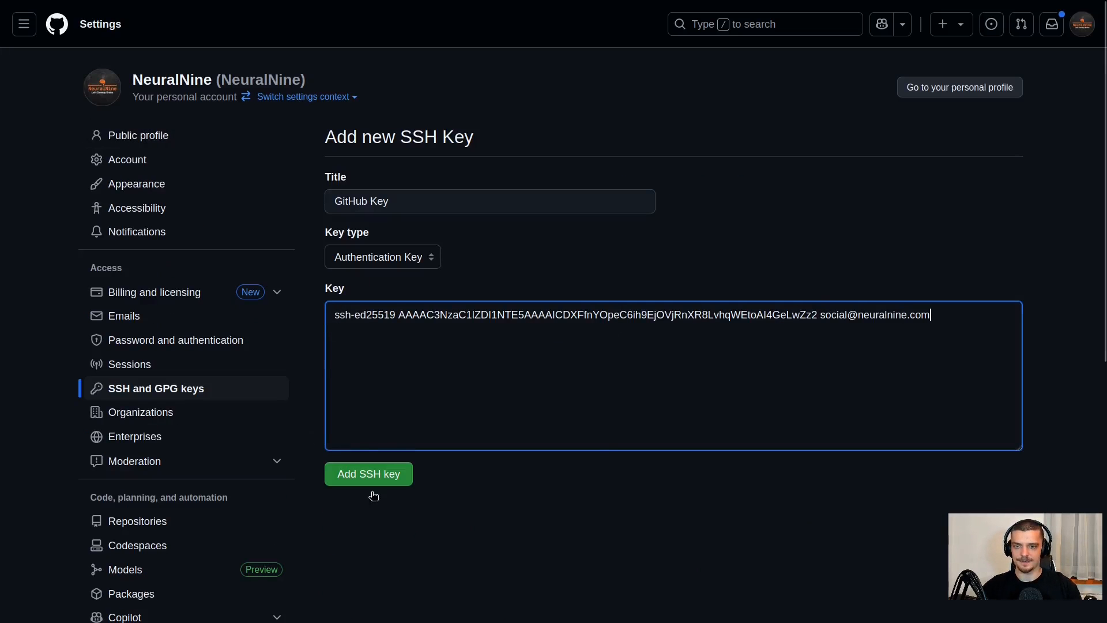
pyautogui.click(367, 473)
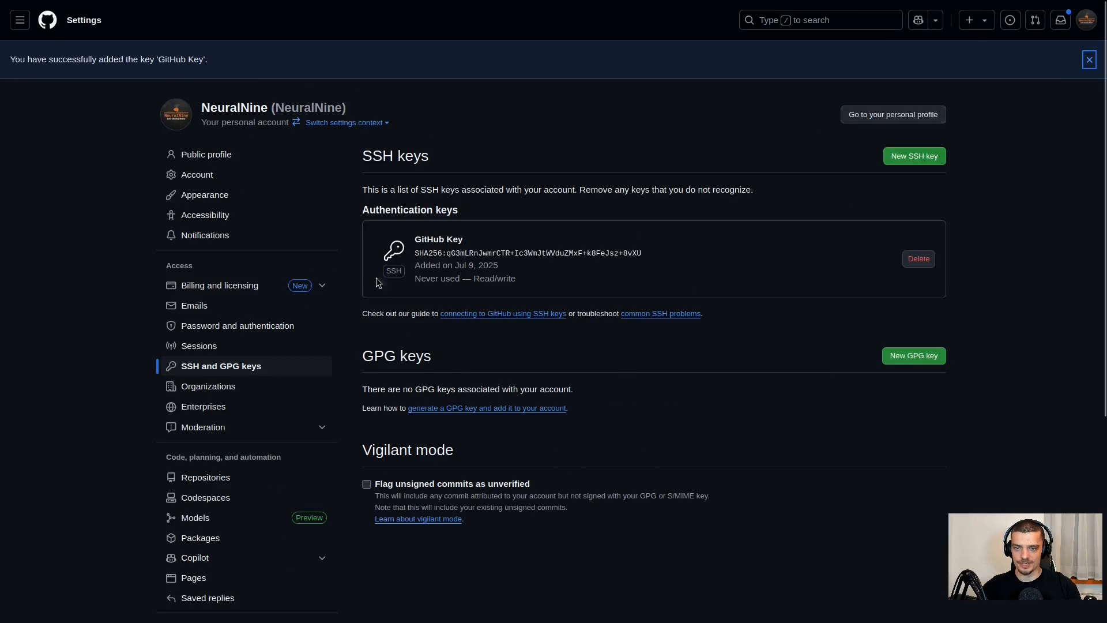
pyautogui.moveTo(605, 175)
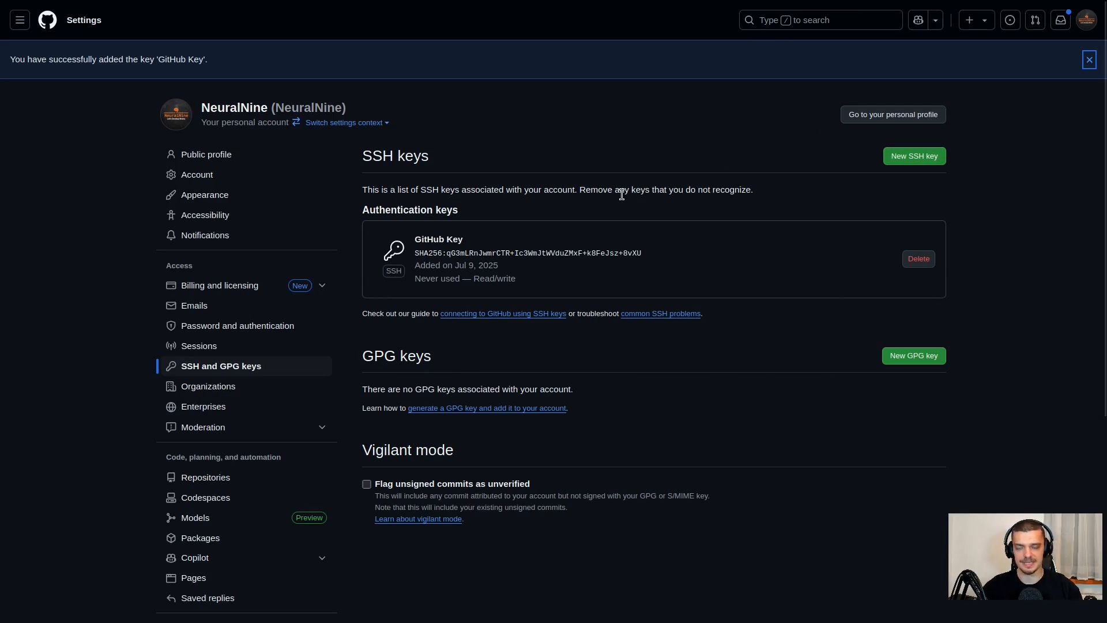
pyautogui.moveTo(494, 227)
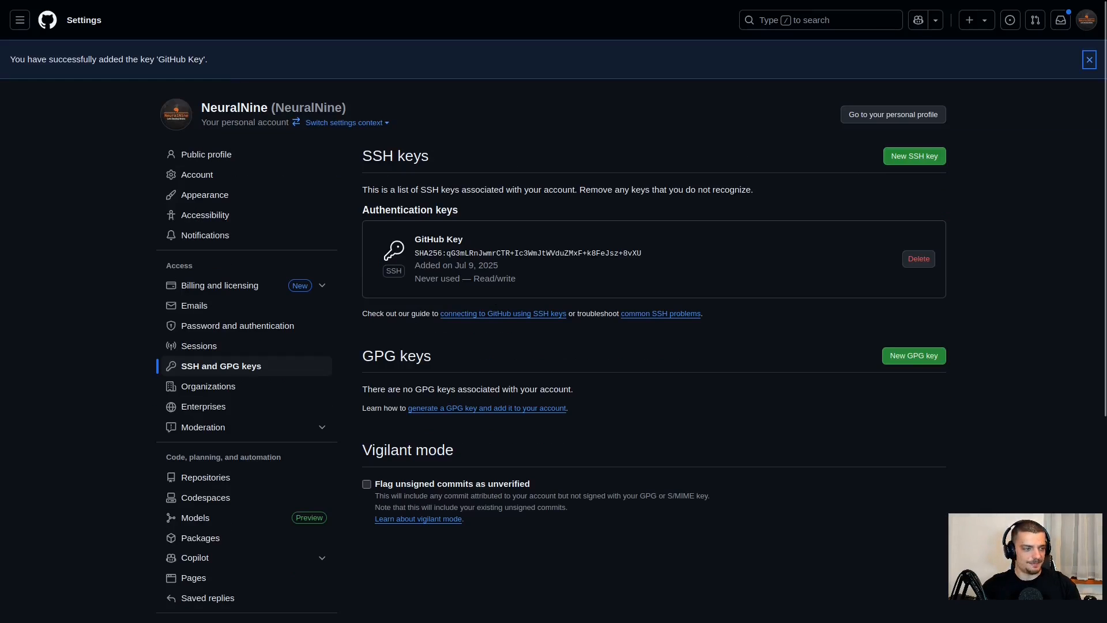
pyautogui.scroll(-3)
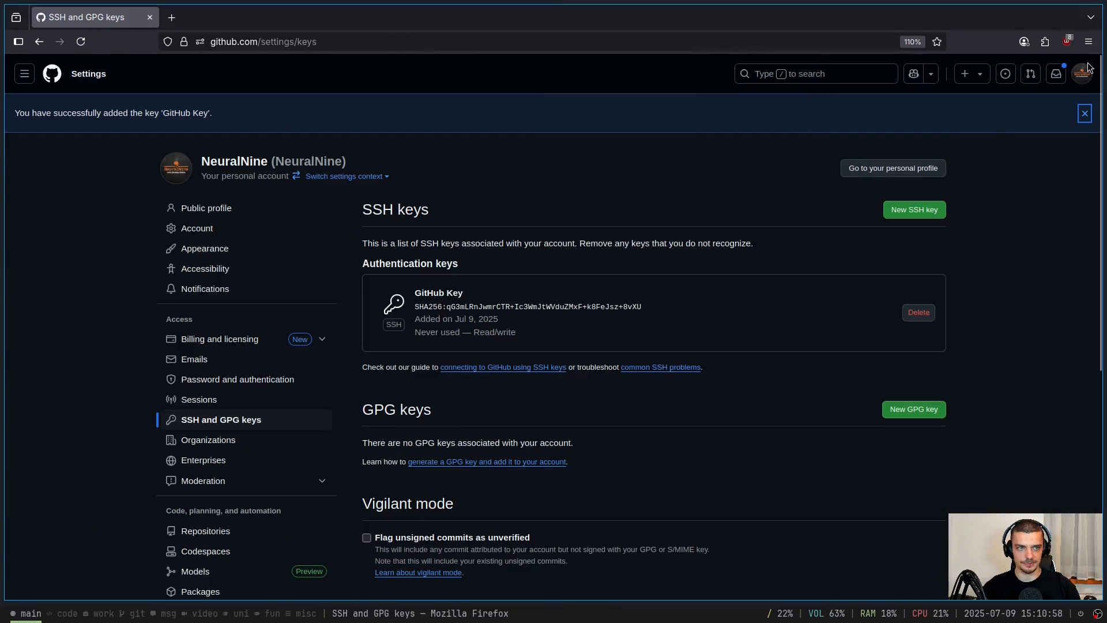
# - Go to Your repositories > my-private-repo and show the Code menu's SSH clone address
pyautogui.click(1082, 74)
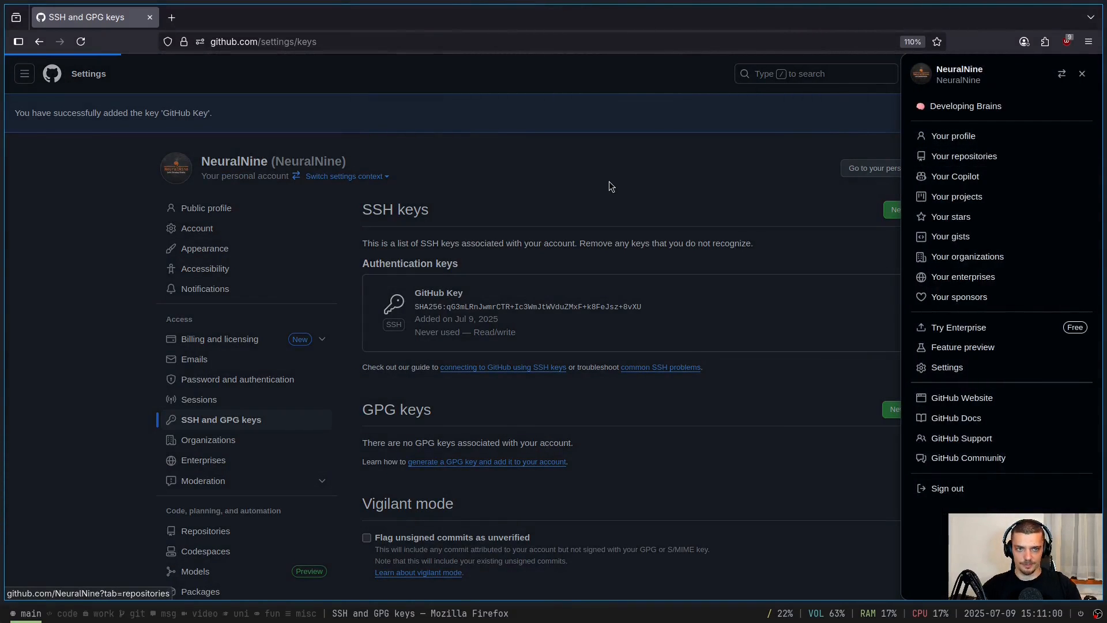
pyautogui.click(963, 156)
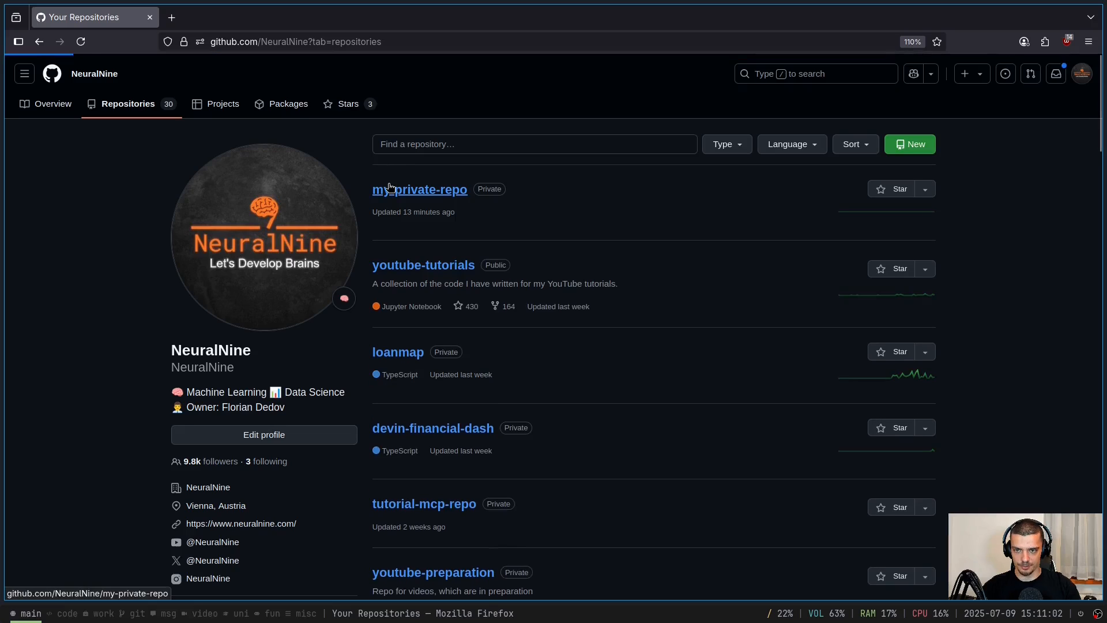
pyautogui.click(419, 189)
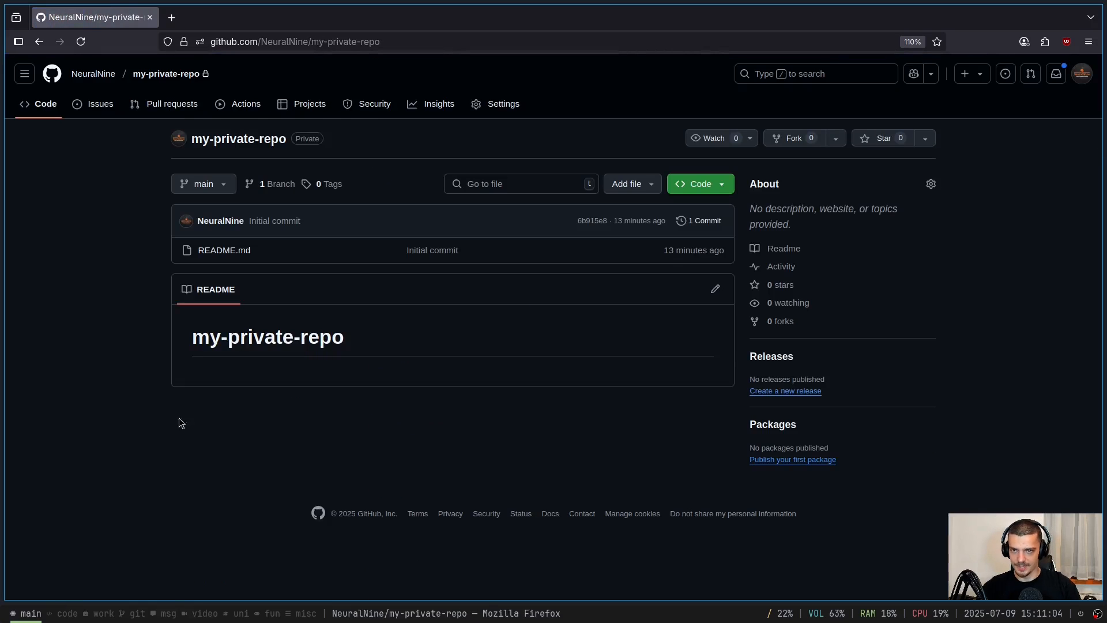
pyautogui.click(695, 184)
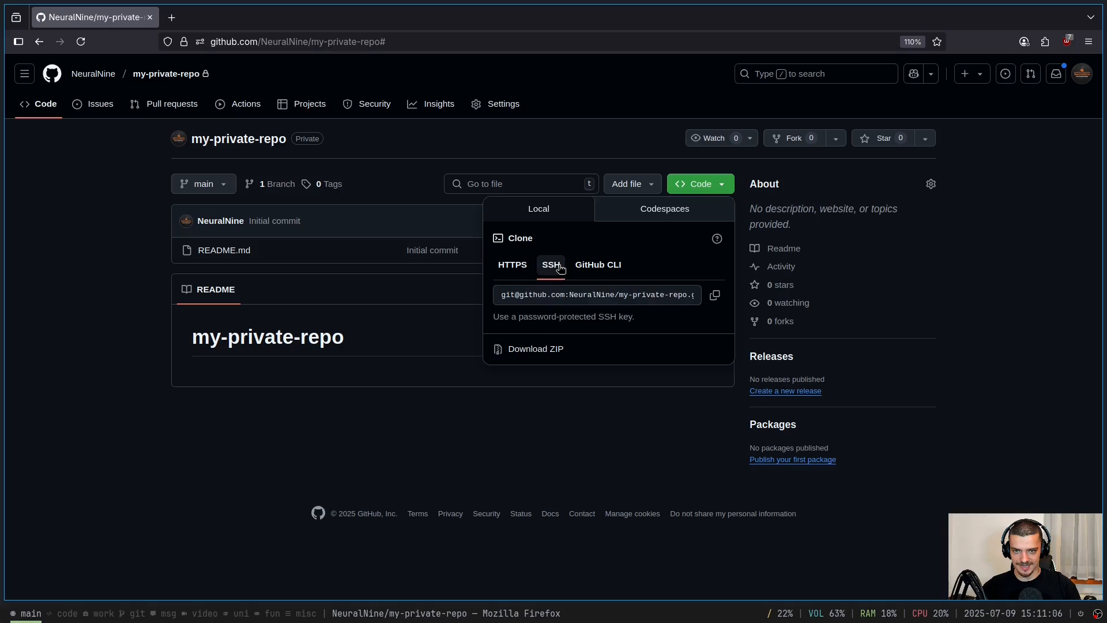
pyautogui.click(541, 434)
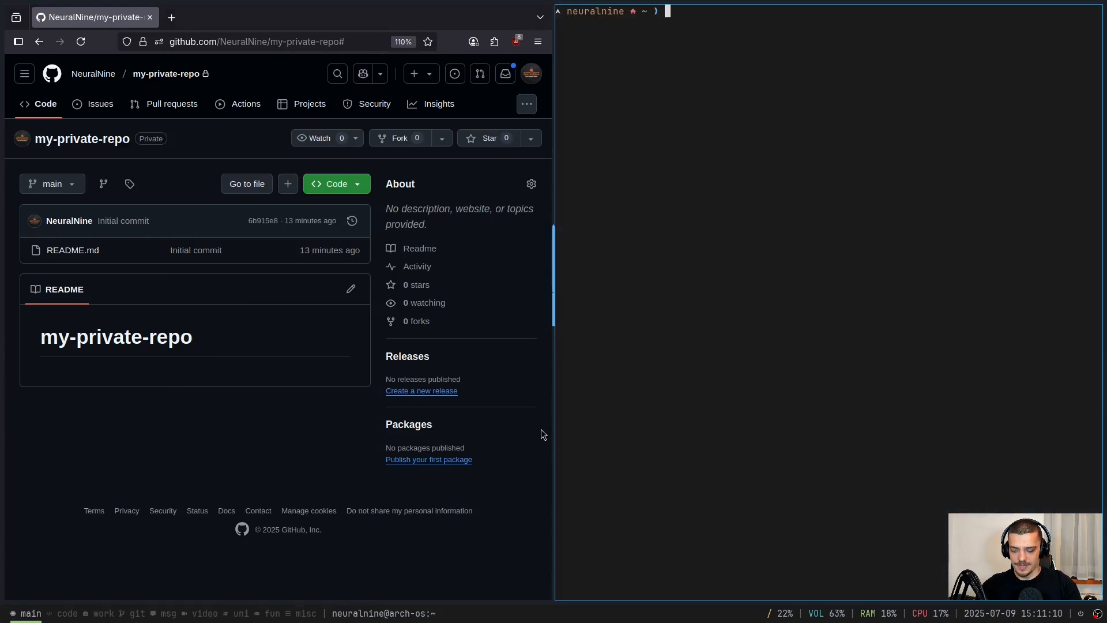
pyautogui.write('j tut')
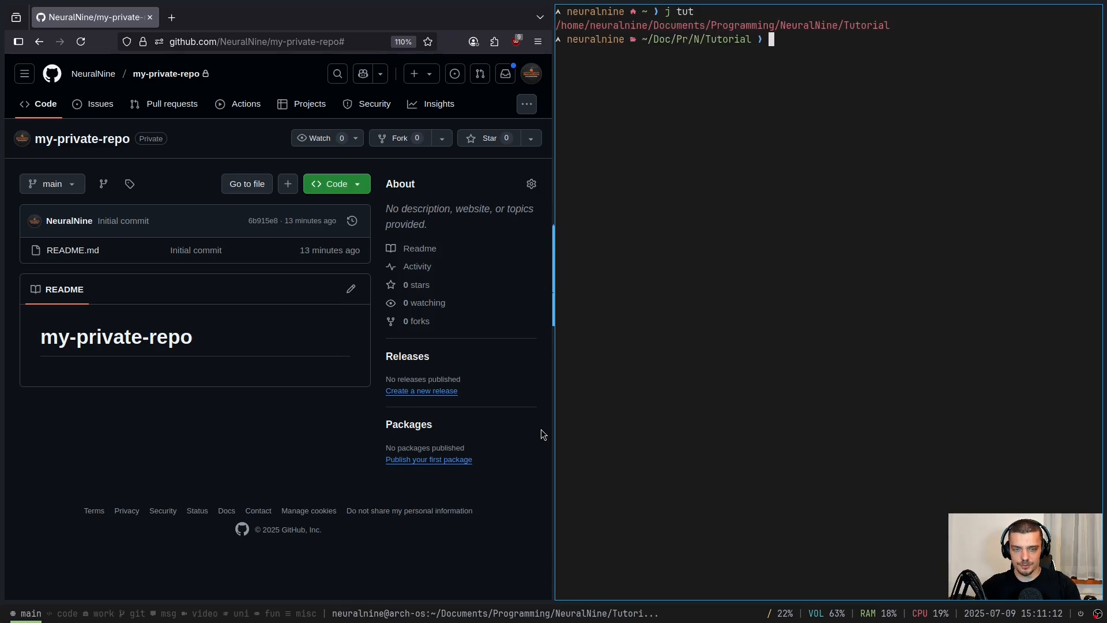
pyautogui.write('git')
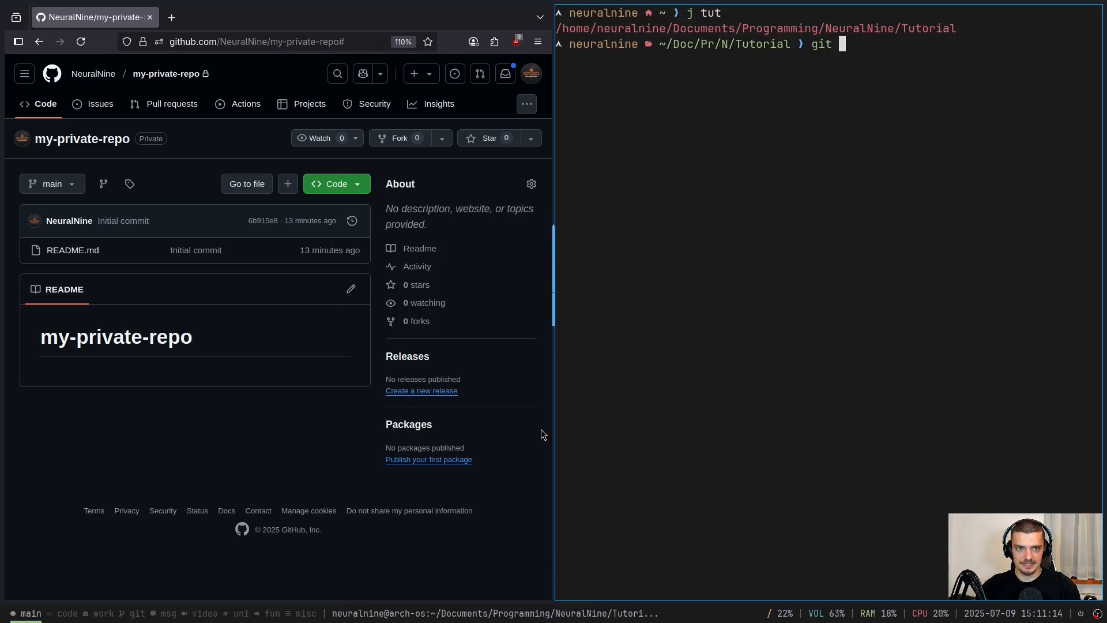
pyautogui.write('clone git@github.com:NeuralNine/my-private-repo.git')
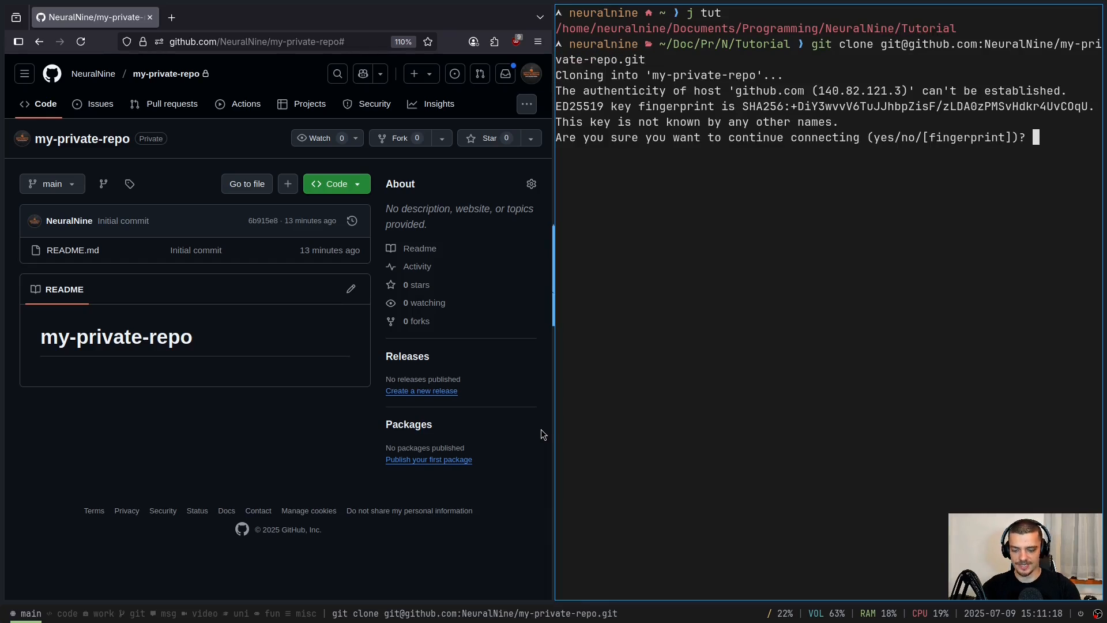
pyautogui.write('yes')
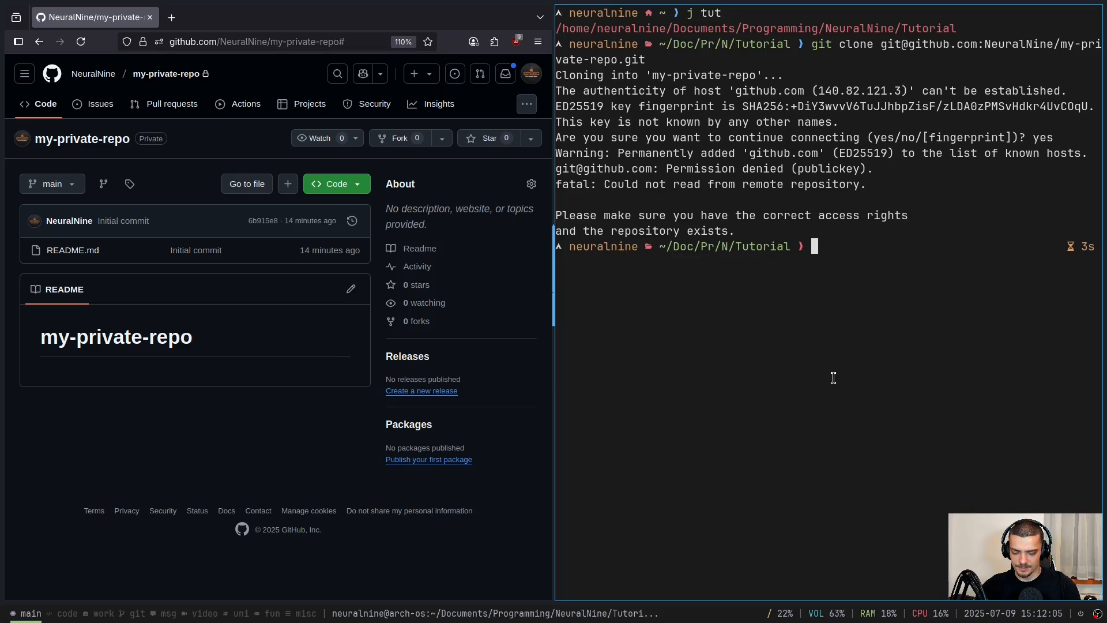
pyautogui.write('ssh-add -l')
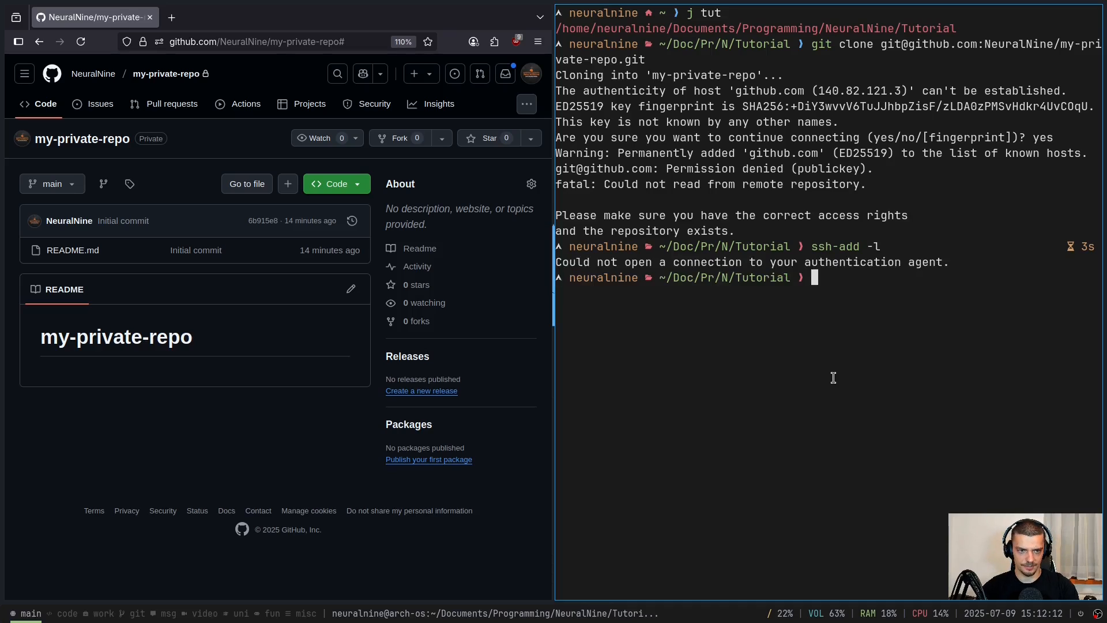
# - Start ssh-agent with eval, add /home/neuralnine/.ssh/github_key, and confirm it's listed
pyautogui.write('eval "$(ssh-agent -s')
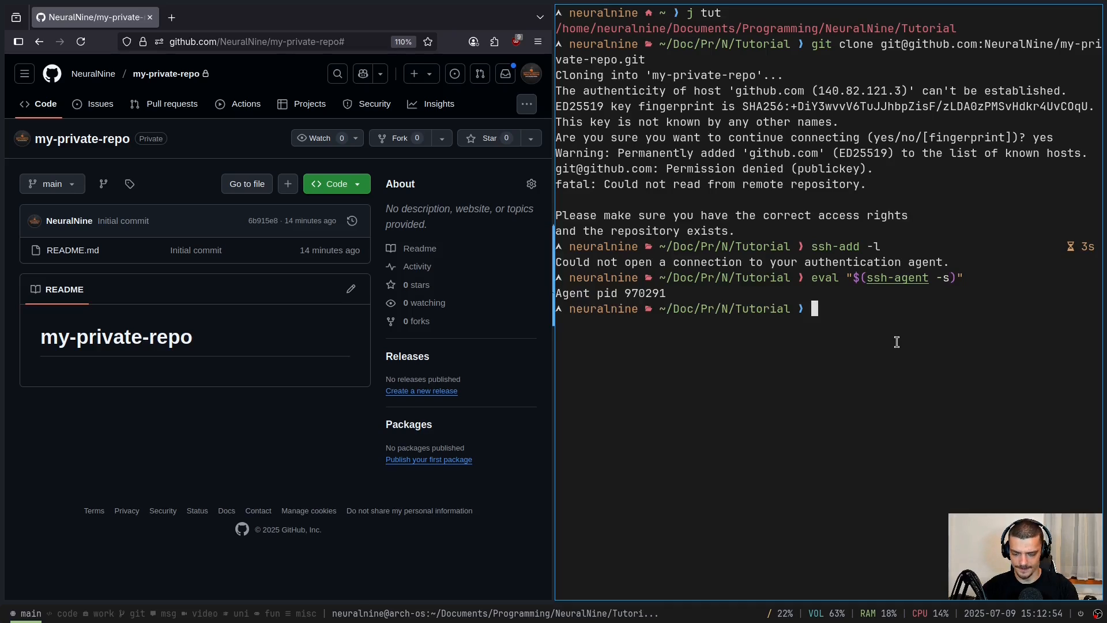
pyautogui.write('ssh-add -l')
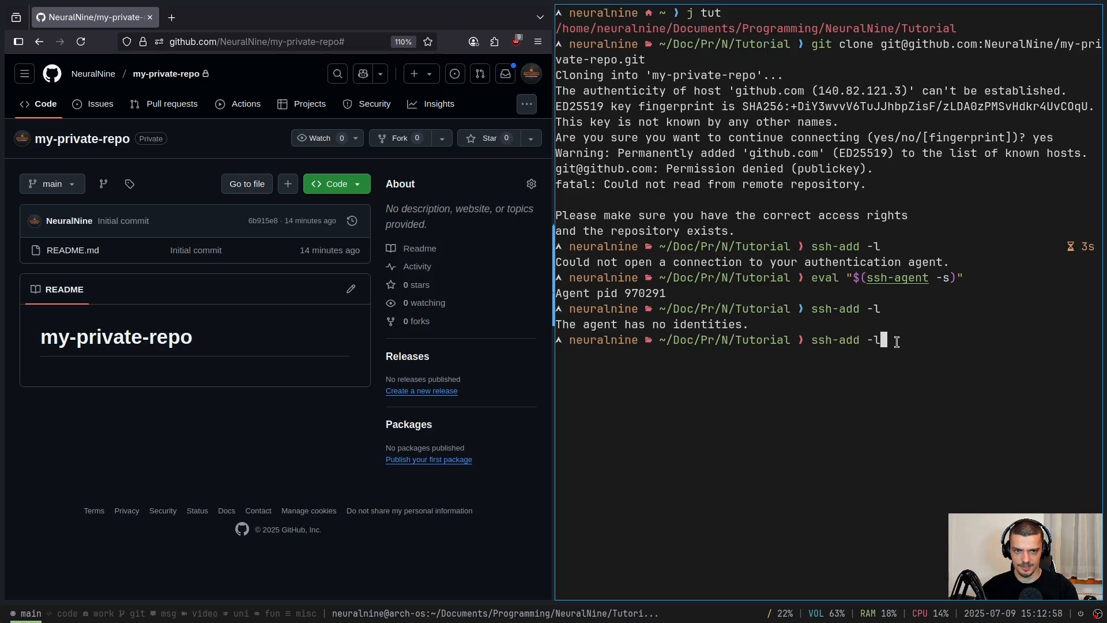
pyautogui.press('BackSpace')
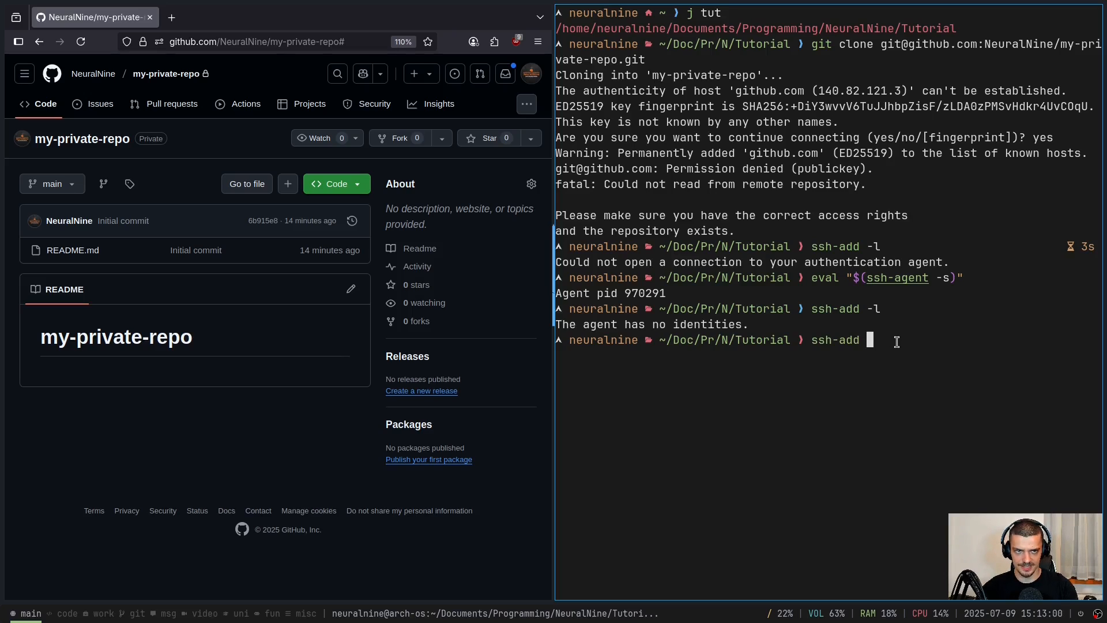
pyautogui.write('s')
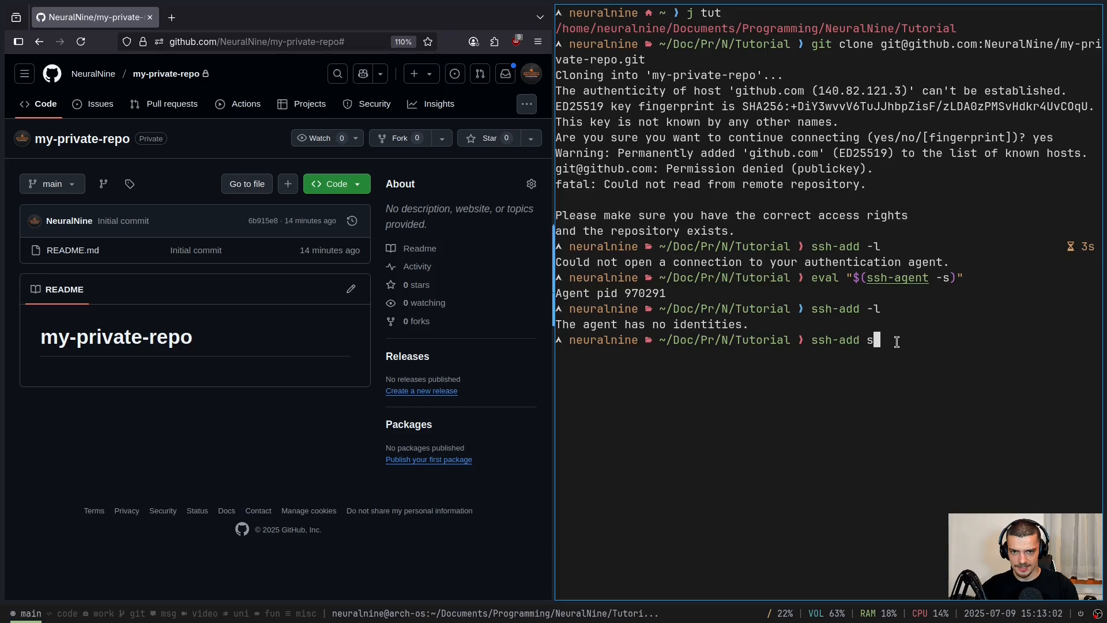
pyautogui.write('/home/neuralnine/')
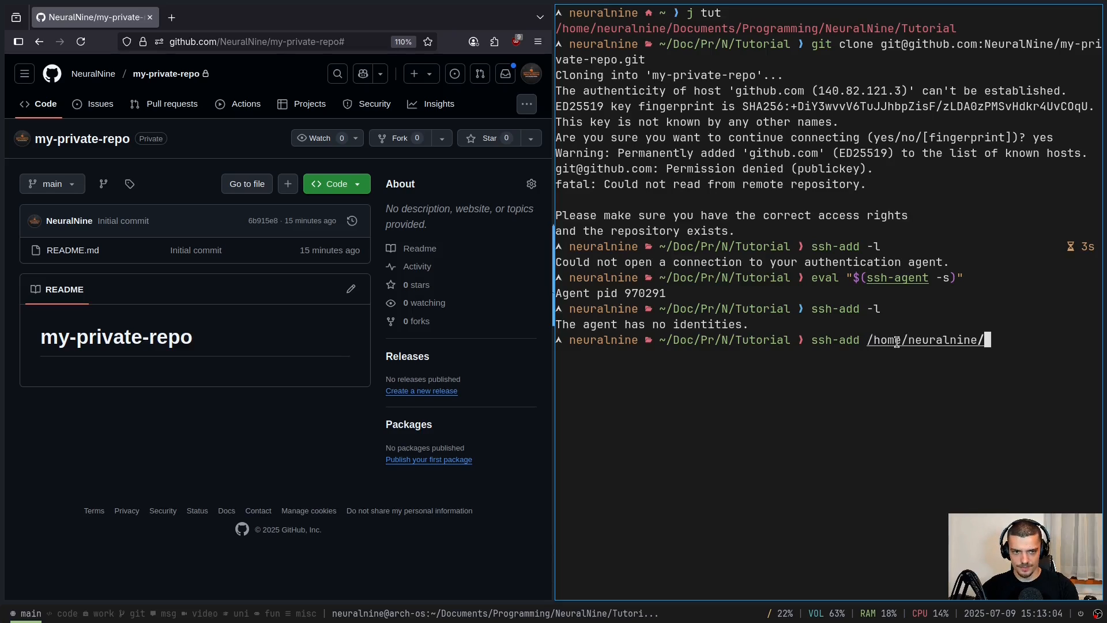
pyautogui.write('.ssh/')
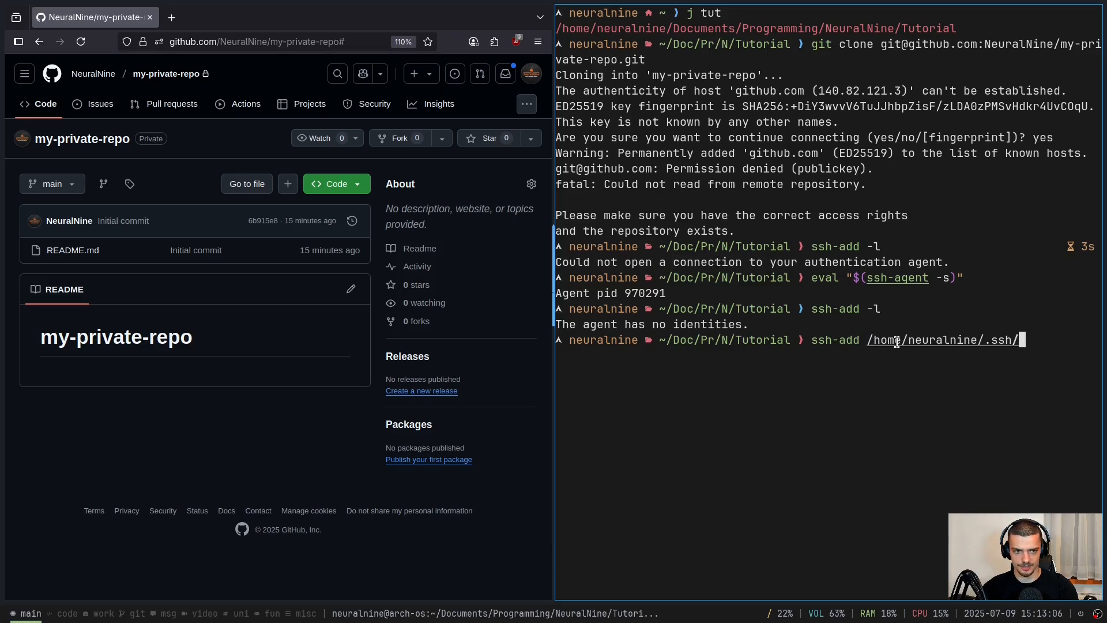
pyautogui.write('github_key')
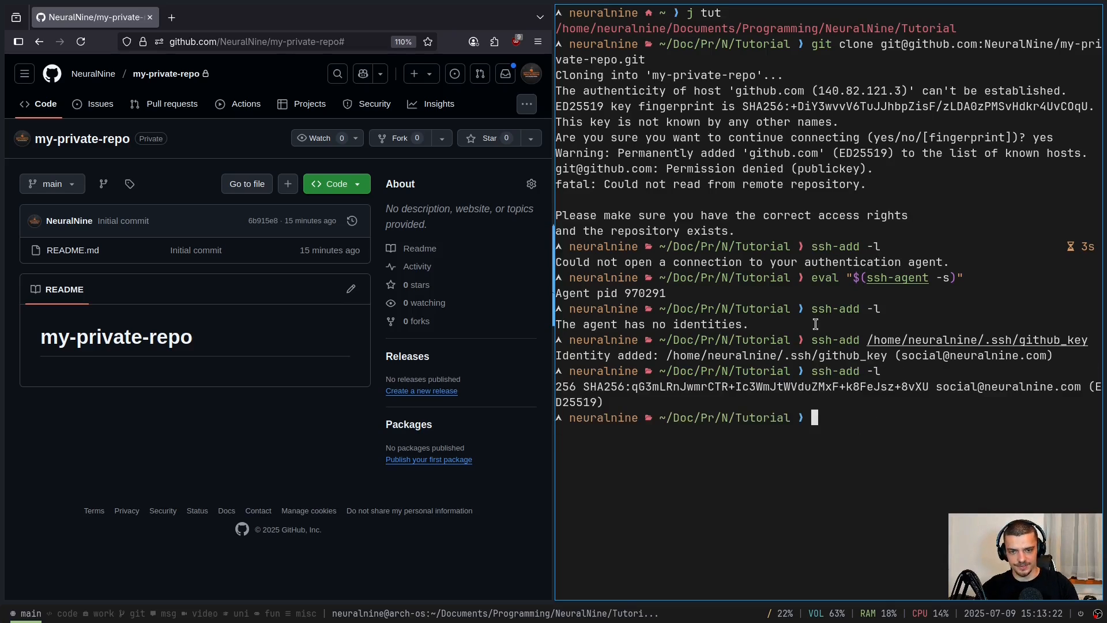
# - Clear the screen, verify the agent key, clone my-private-repo over SSH and enter its folder
pyautogui.press('ctrl+l')
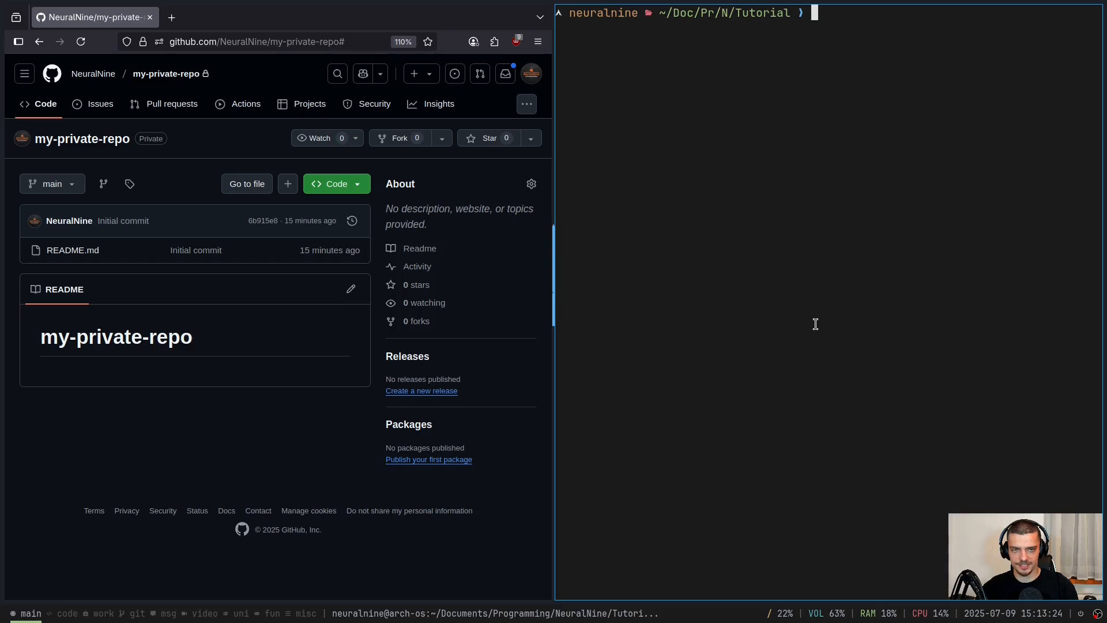
pyautogui.write('ssh-add -l')
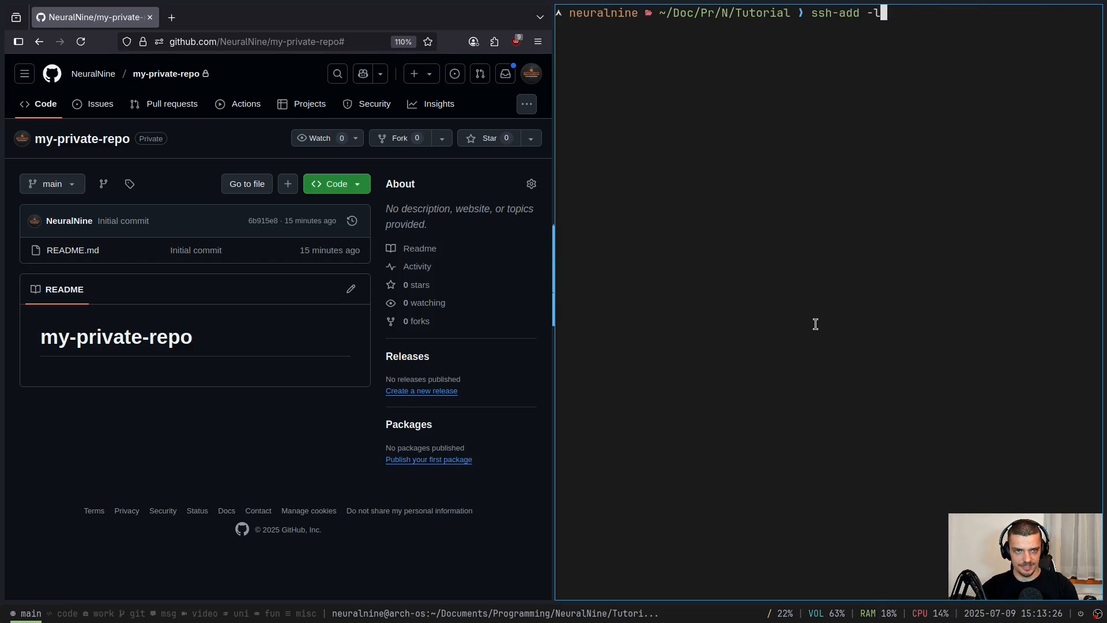
pyautogui.write('git clone git@github.com:NeuralNine/my-private-repo.git')
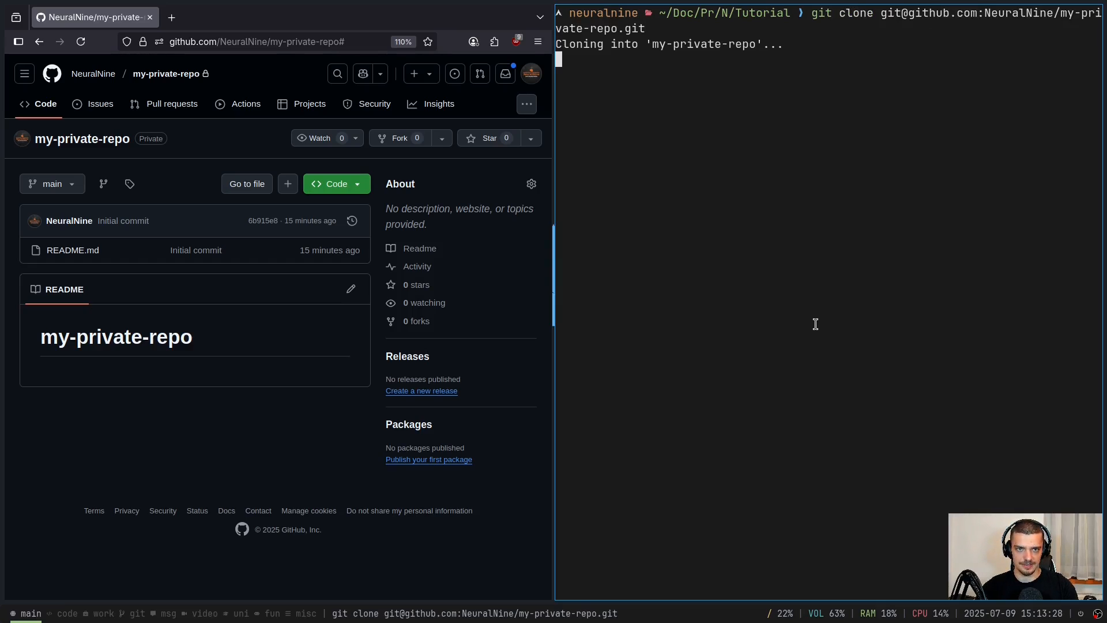
pyautogui.write('ls')
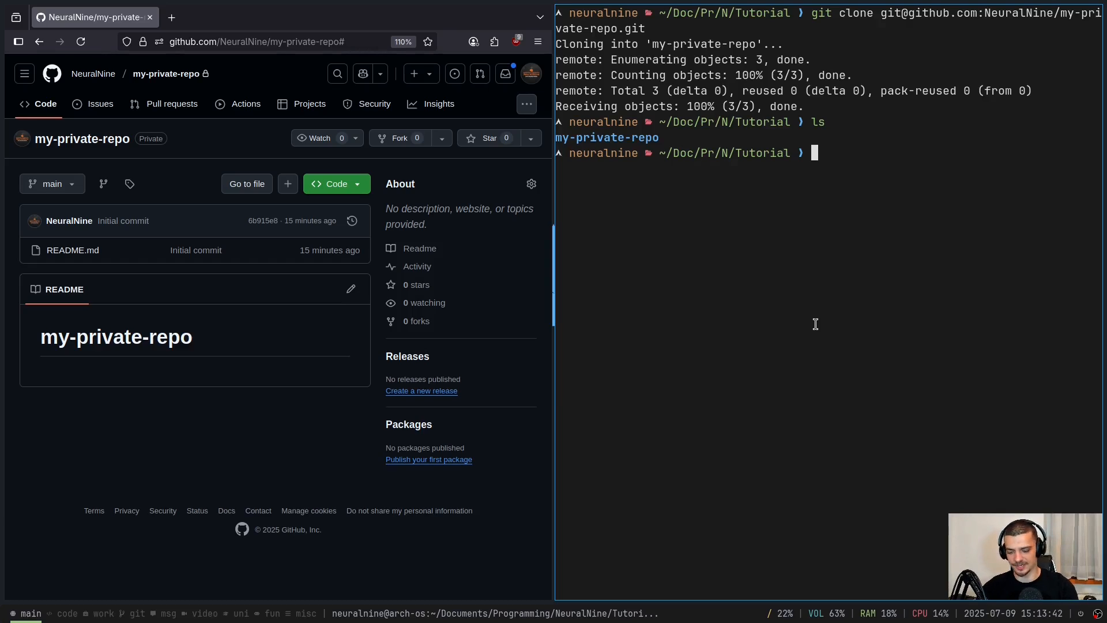
pyautogui.write('cd my-private-repo/')
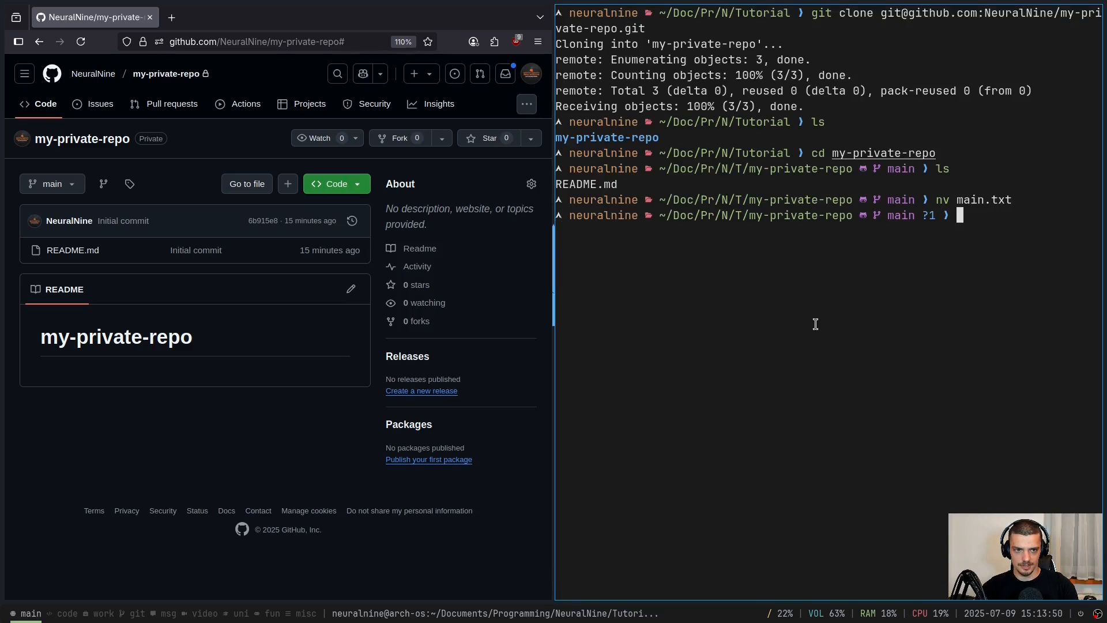
# - Commit main.txt as 'Hello commit', push it, and reload the my-private-repo page
pyautogui.write('git add main.txt')
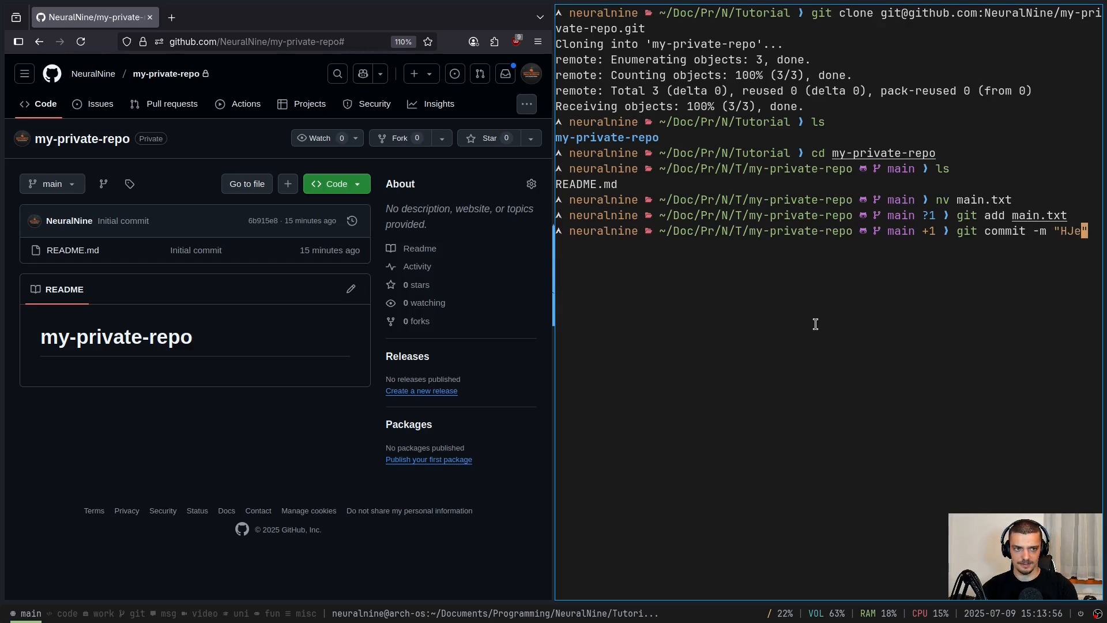
pyautogui.write('Hello commit')
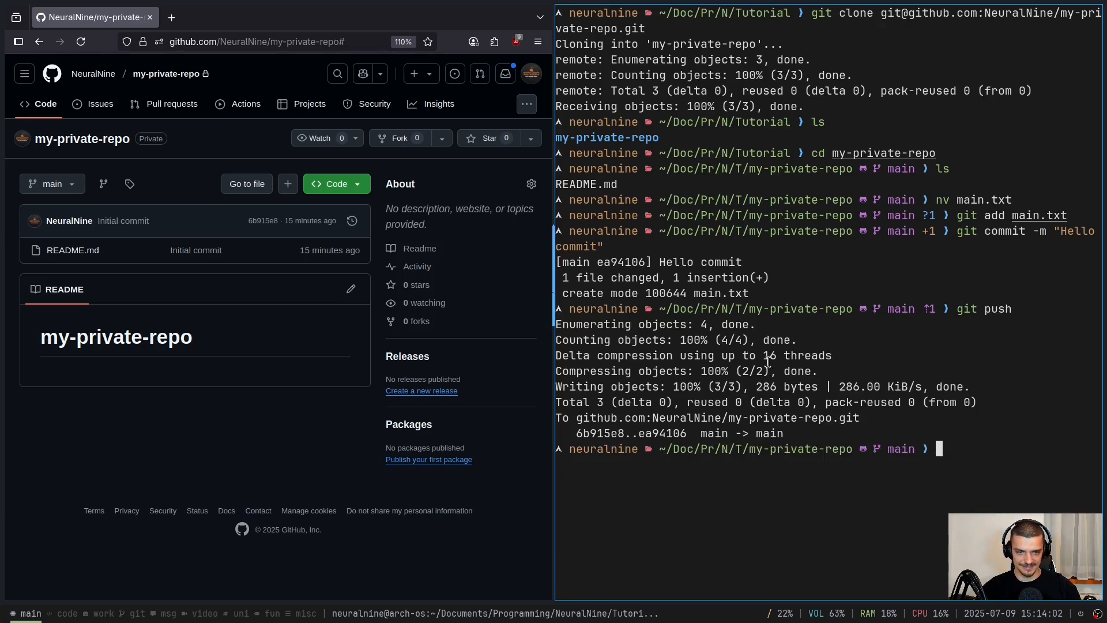
pyautogui.moveTo(870, 352)
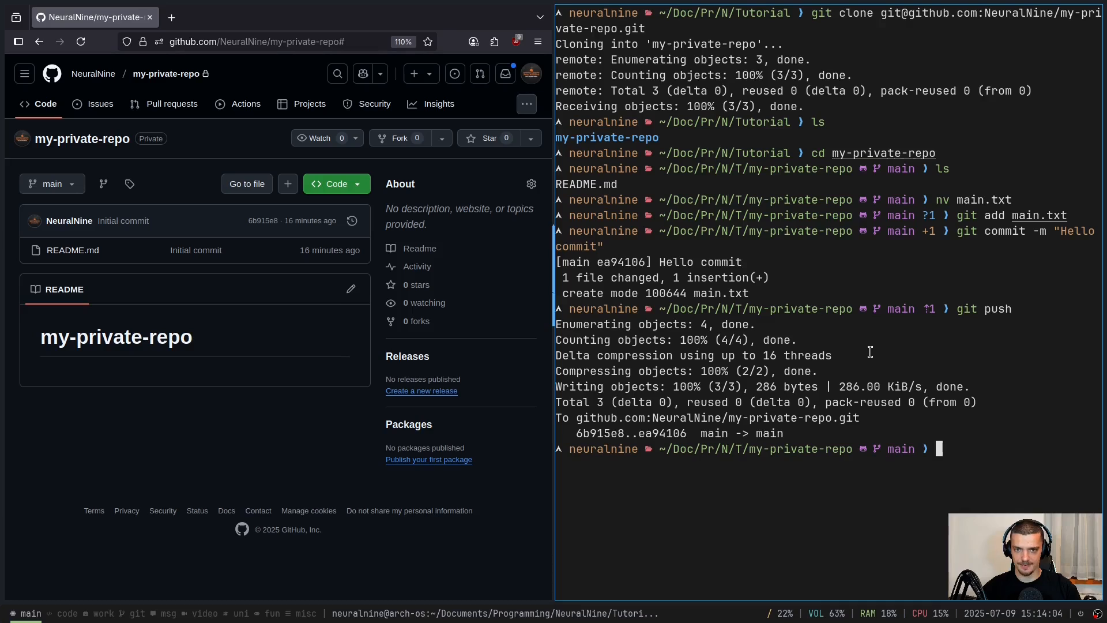
pyautogui.click(81, 41)
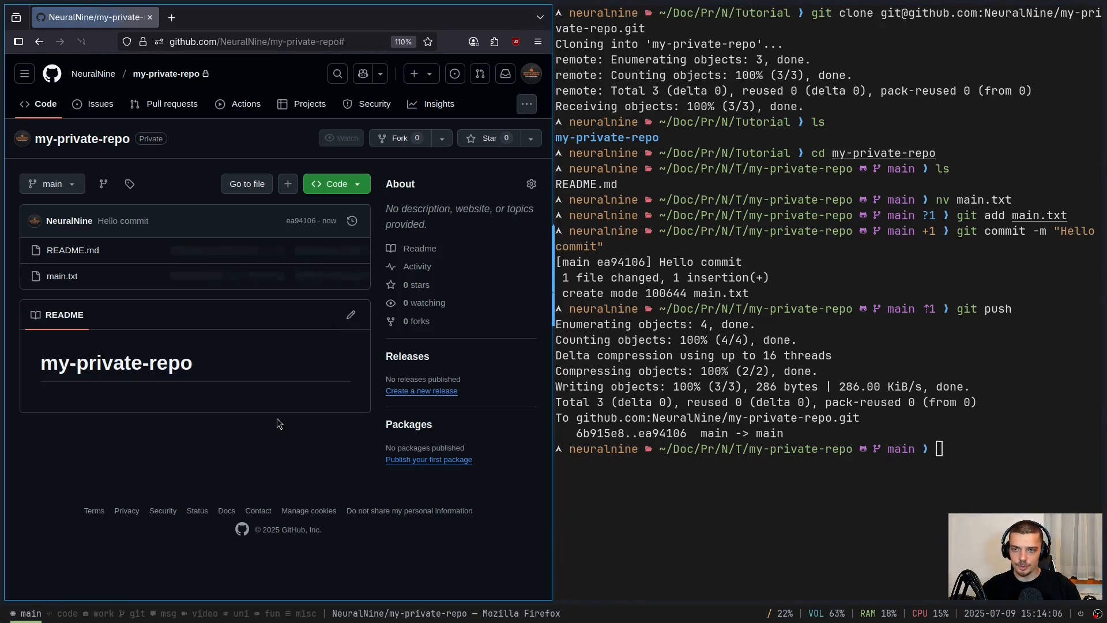